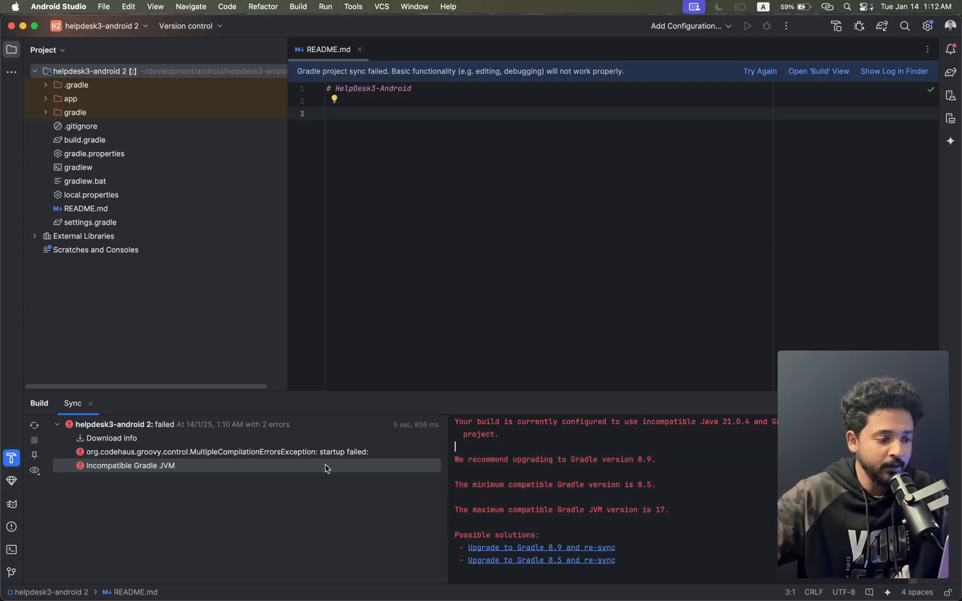
Review the Incompatible Gradle JVM error, then search Google and open developer.android.com's Android Studio page
click(222, 451)
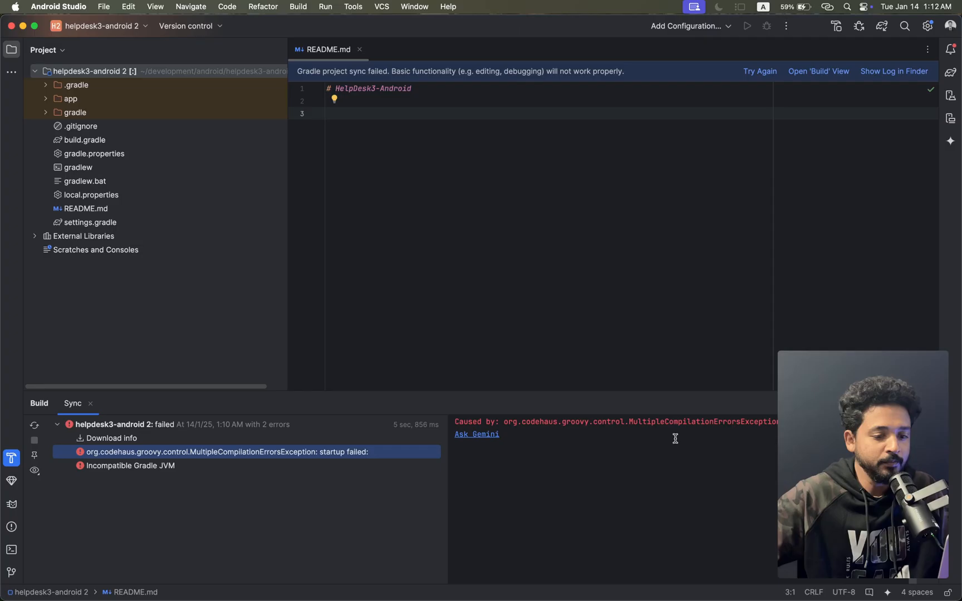
mouse_move(465, 440)
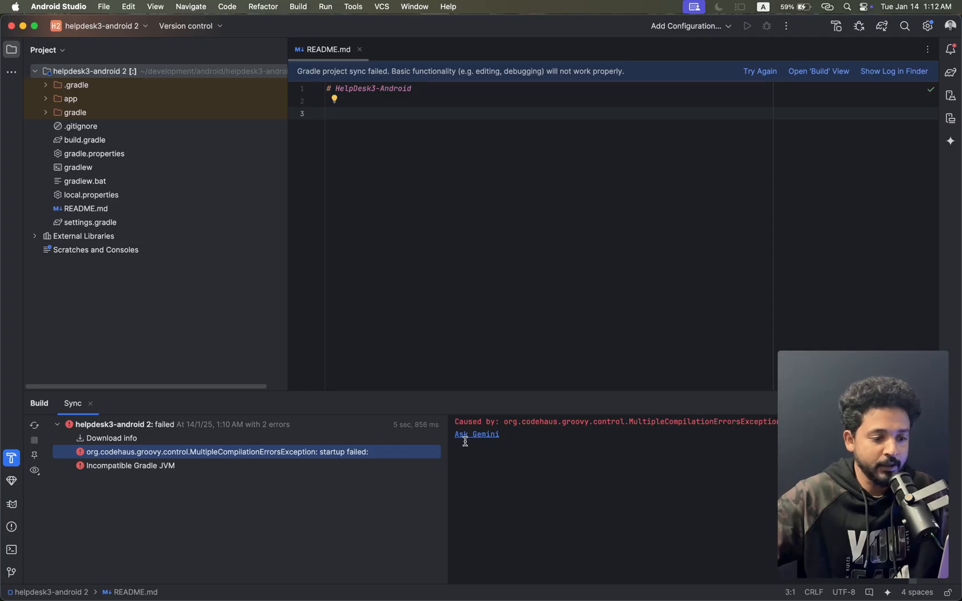
mouse_move(602, 434)
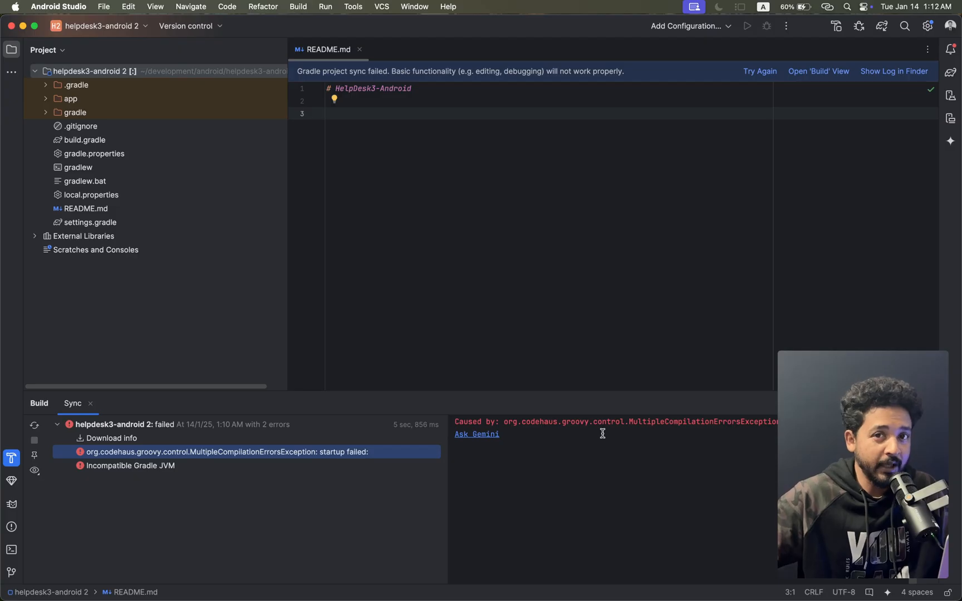
click(130, 465)
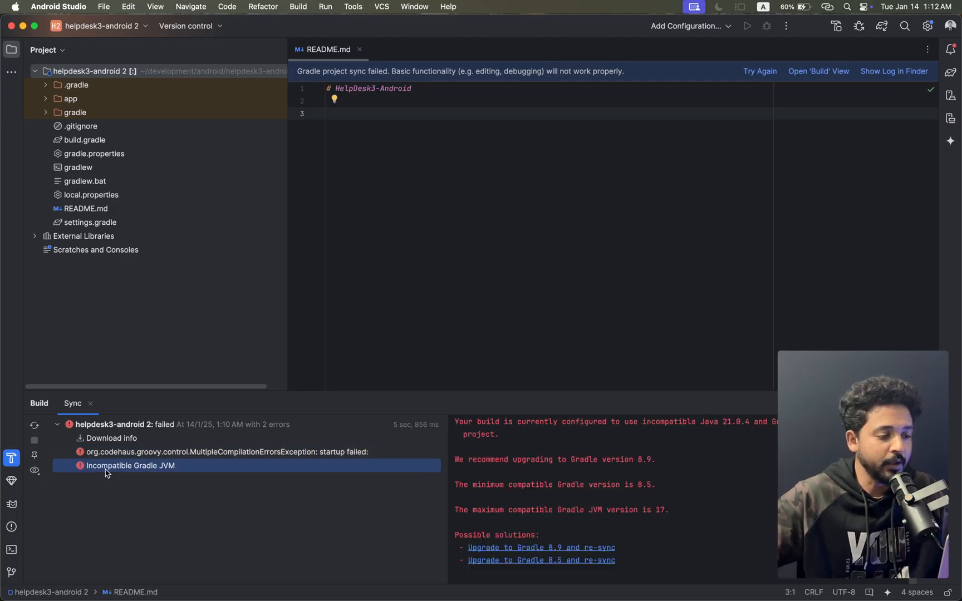
mouse_move(455, 422)
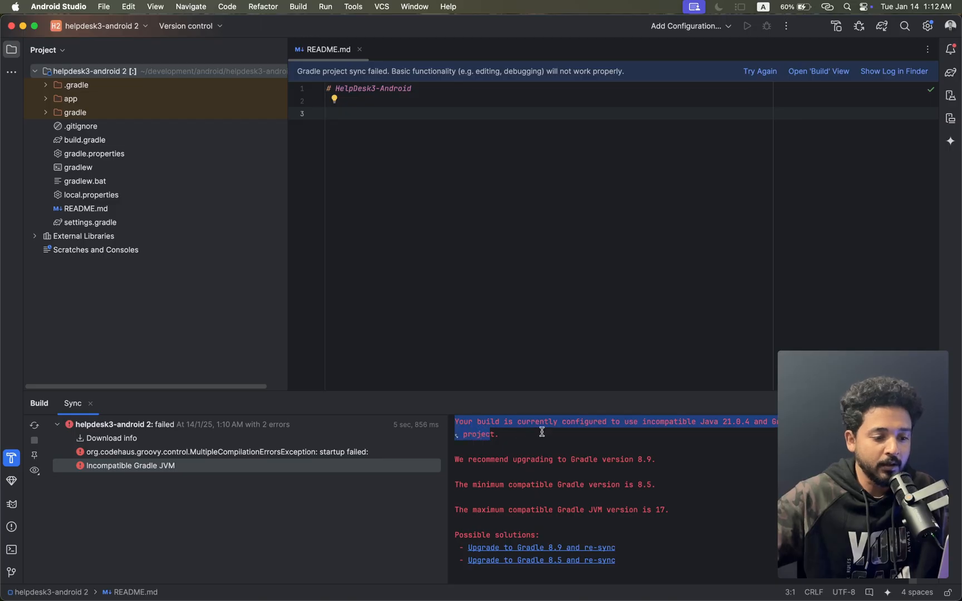
click(667, 429)
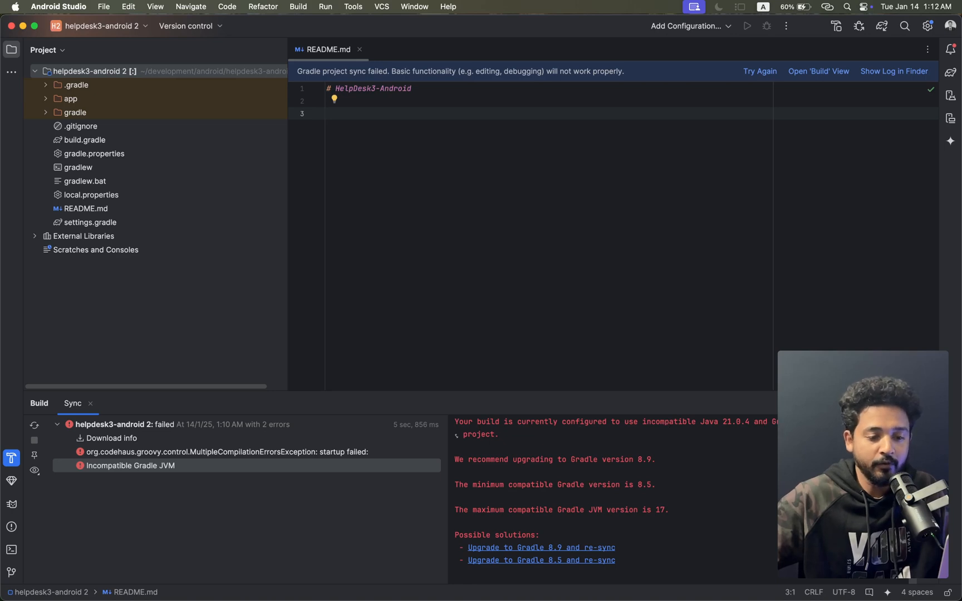
mouse_move(665, 531)
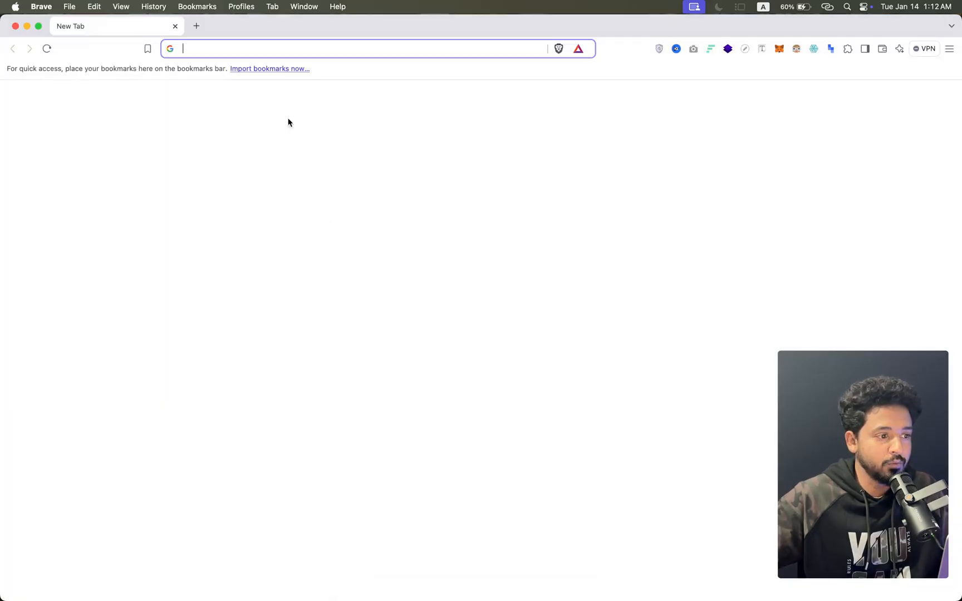
text(anroid+studio&oq=anroid+studio&gs_lcrp=EgZjaHJvbWUyB...)
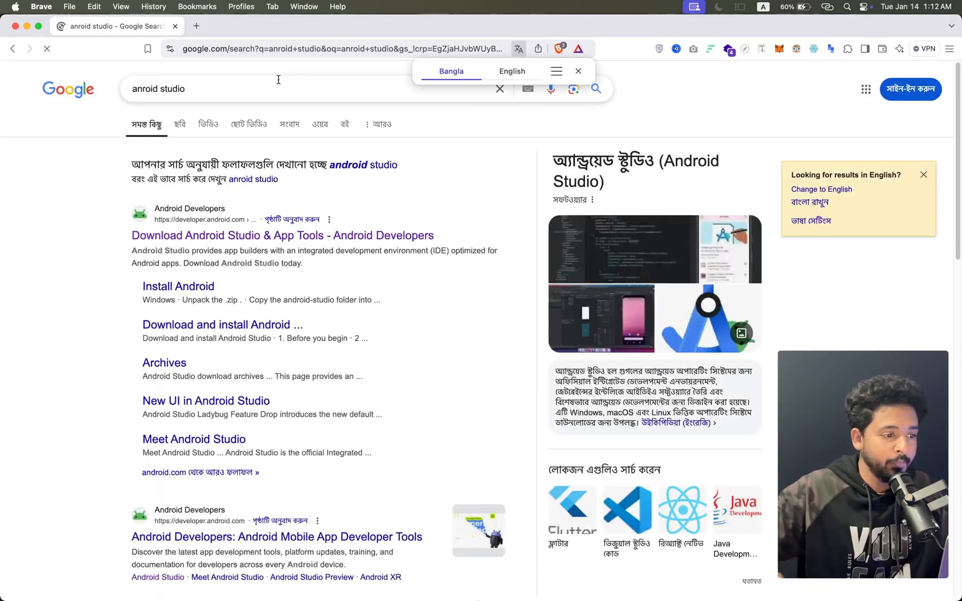
click(576, 70)
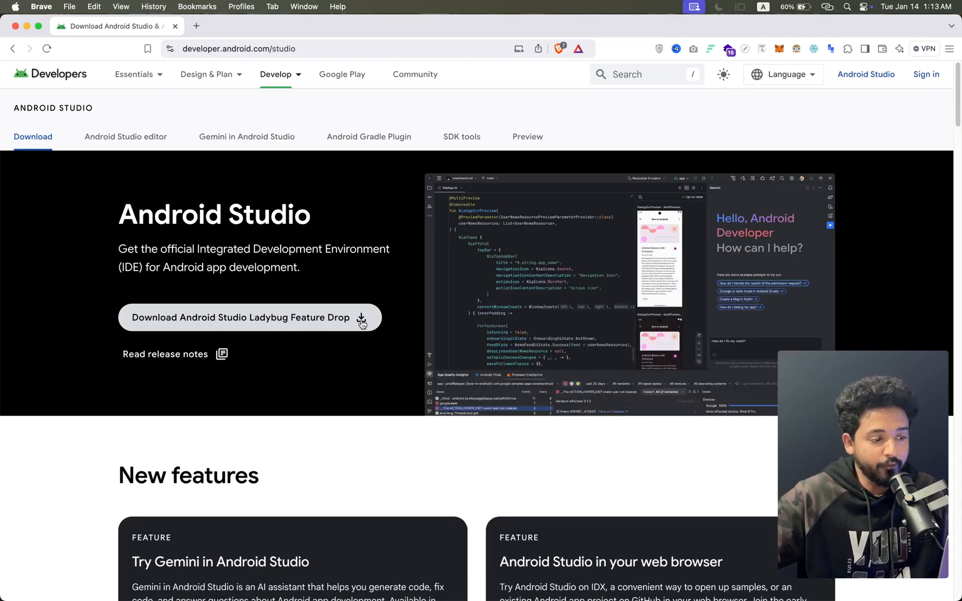
mouse_move(377, 307)
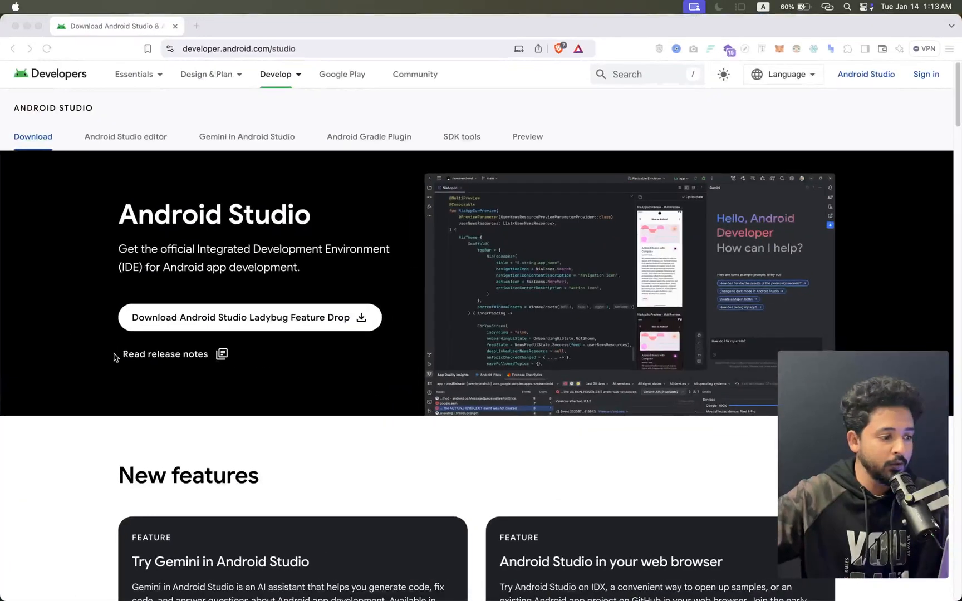
mouse_move(514, 319)
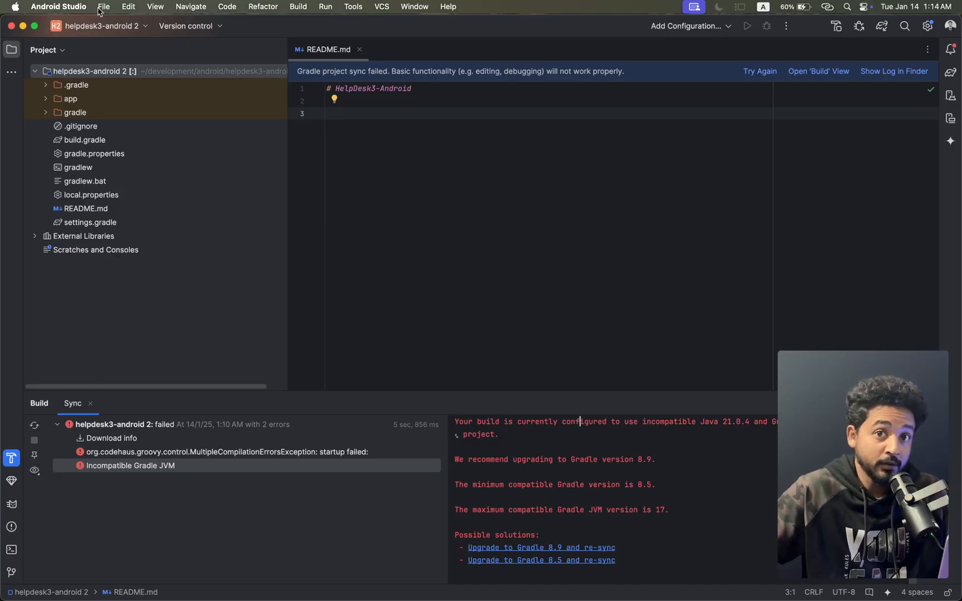
Bring up the Android Studio application menu containing Settings
click(59, 7)
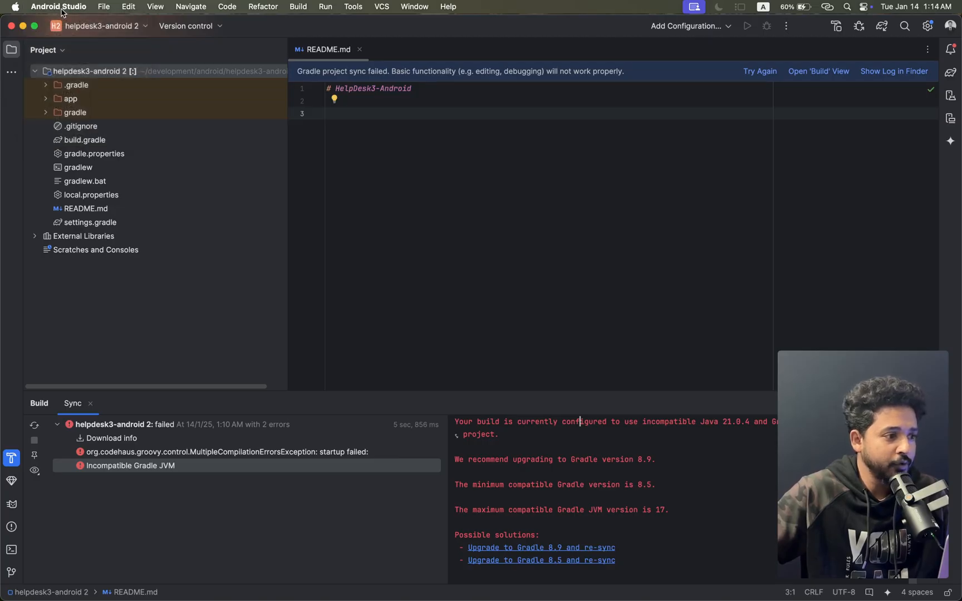
click(58, 7)
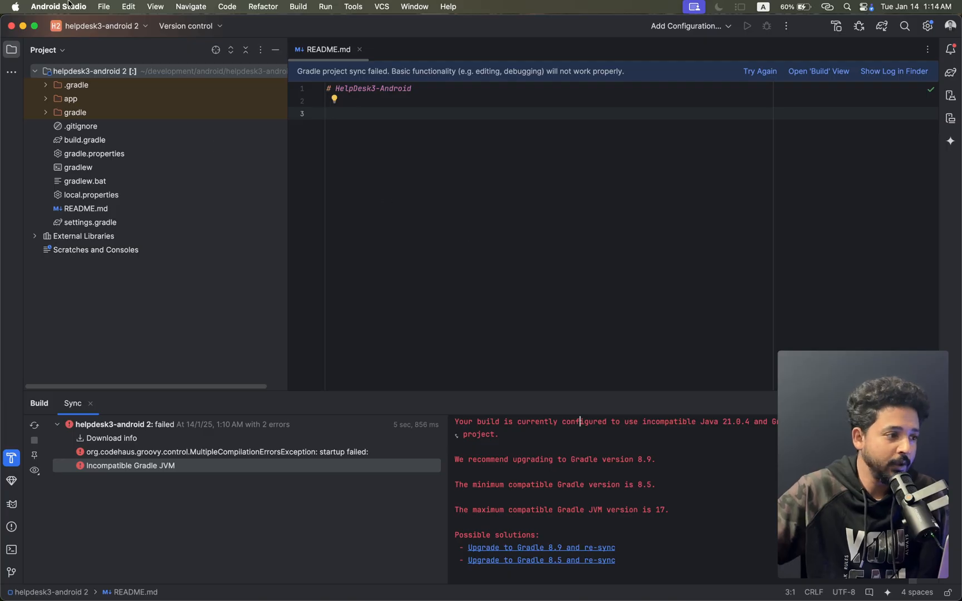
click(58, 7)
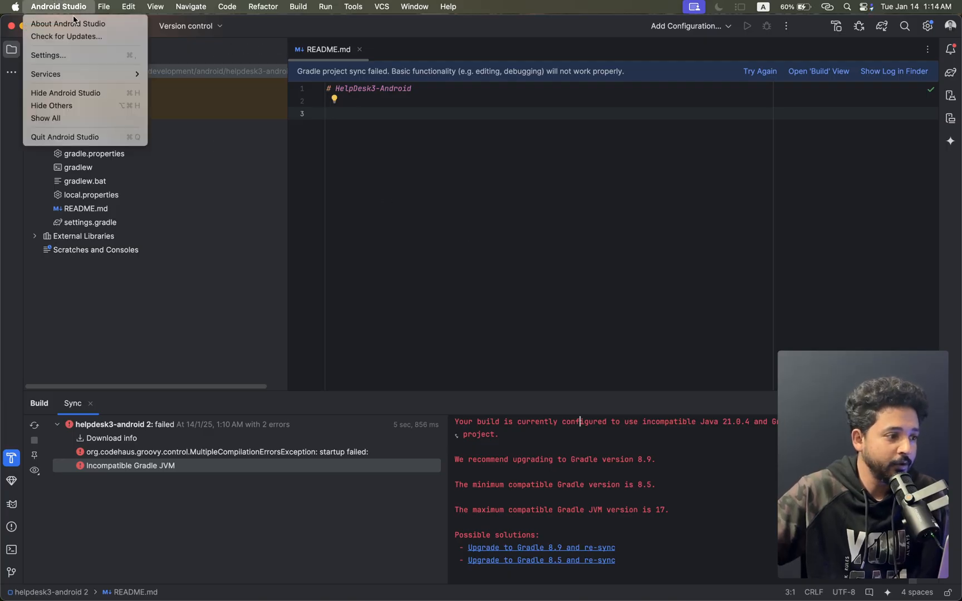
mouse_move(48, 55)
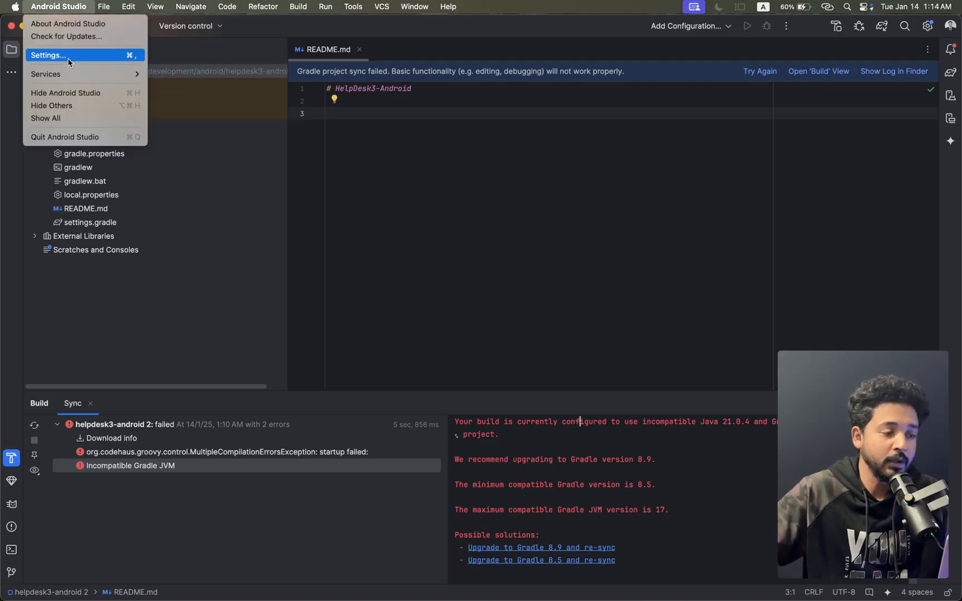
Navigate Settings to Build, Execution, Deployment > Build Tools > Gradle
click(47, 54)
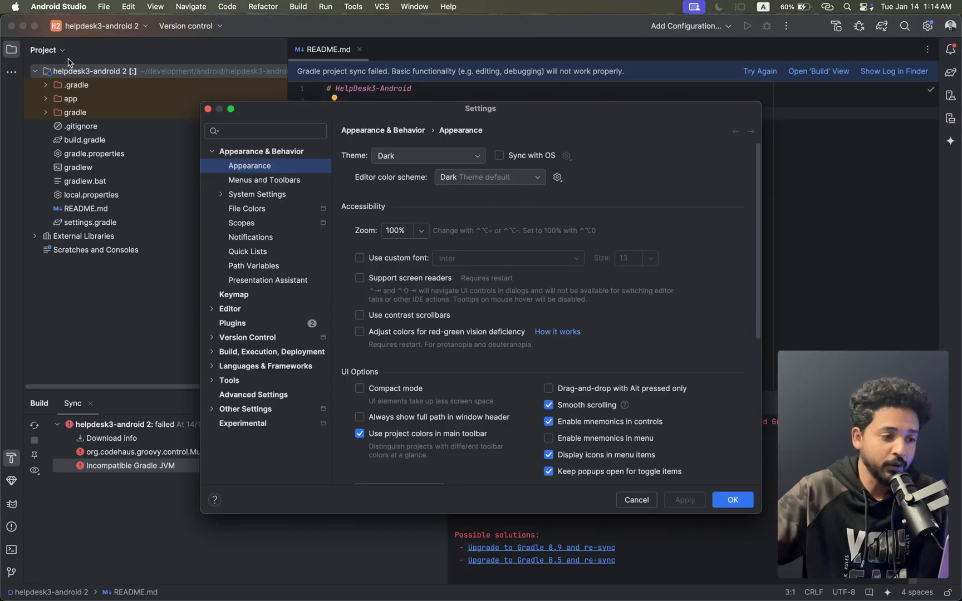
mouse_move(246, 294)
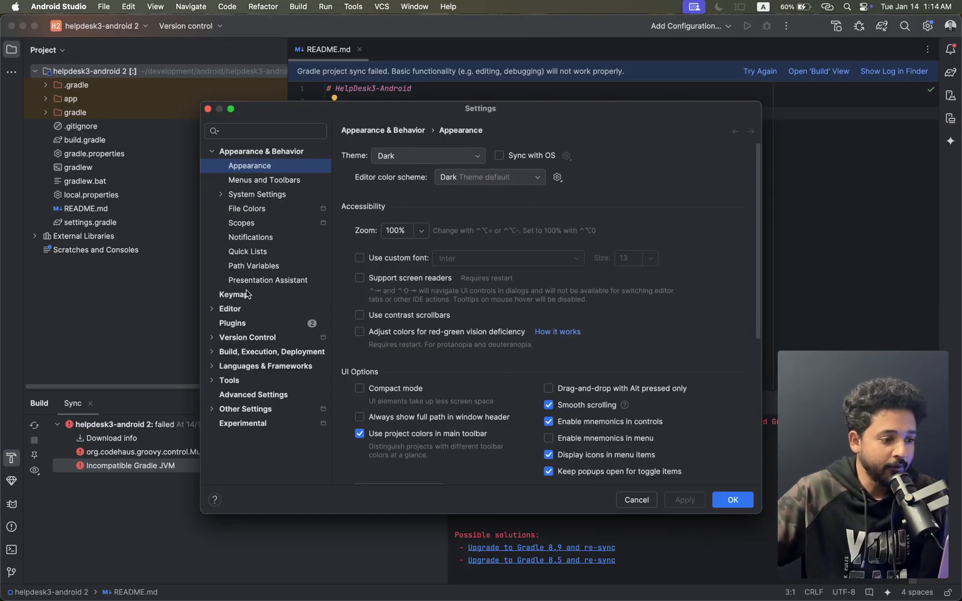
mouse_move(232, 356)
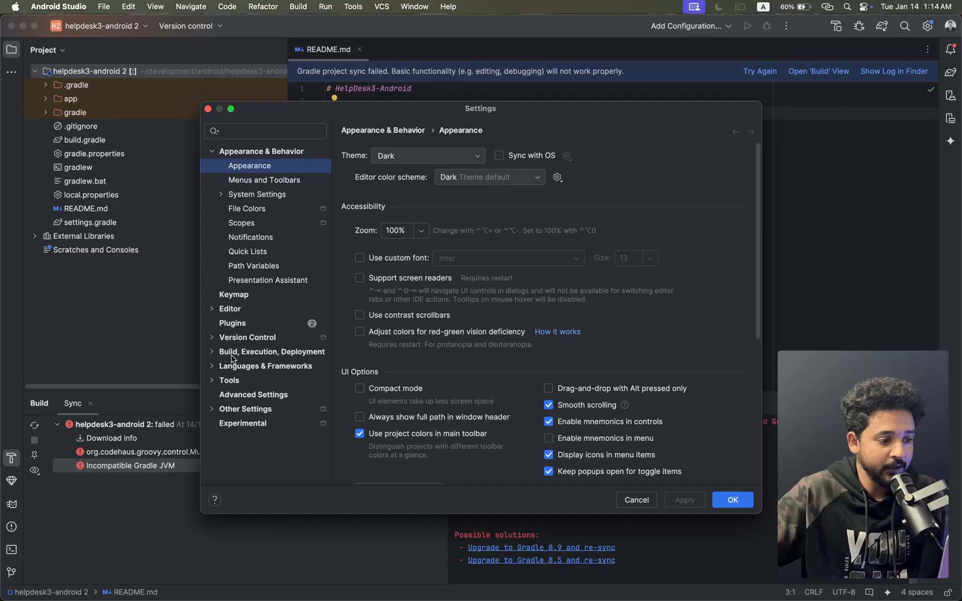
mouse_move(264, 355)
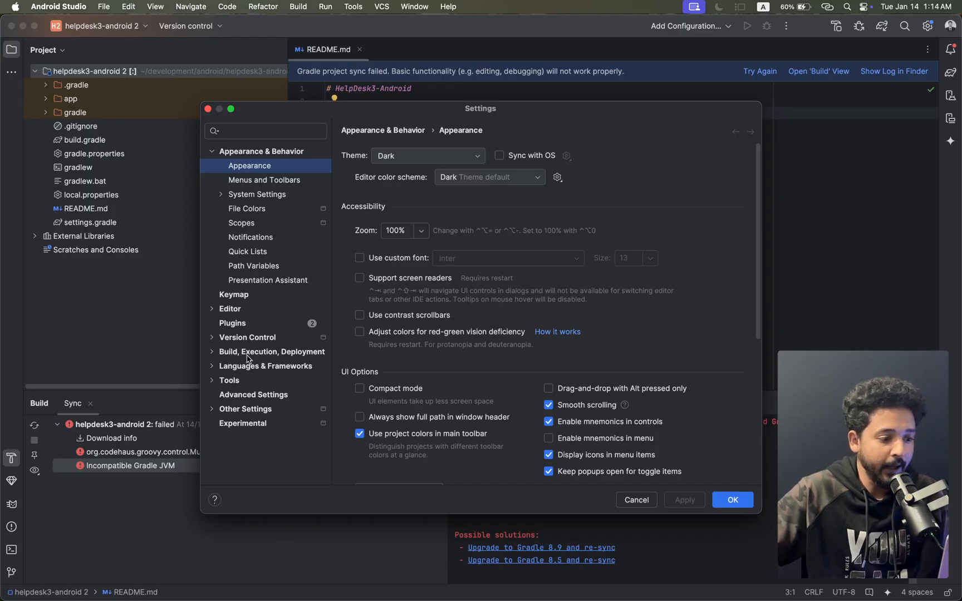
click(212, 351)
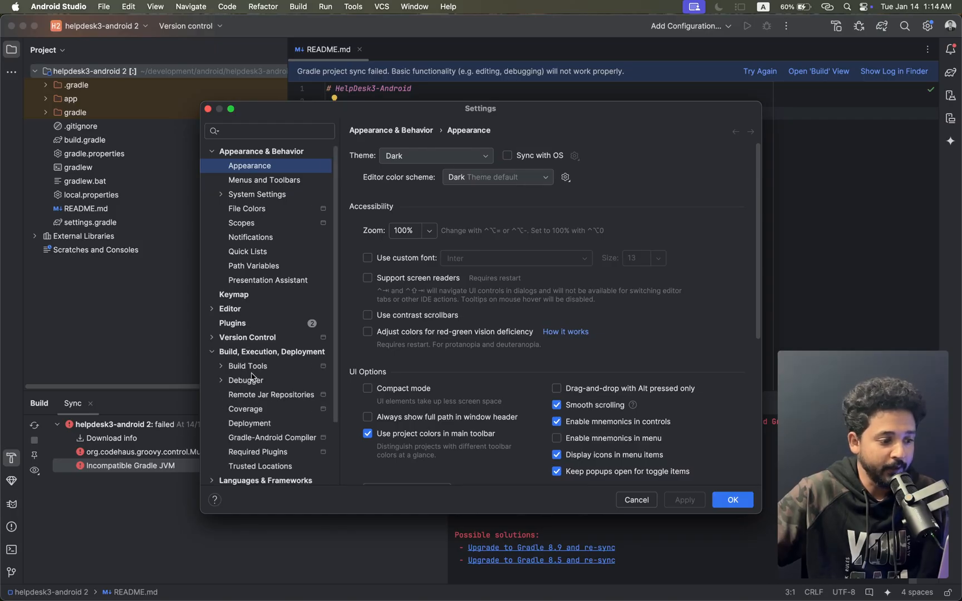
scroll(down, 3)
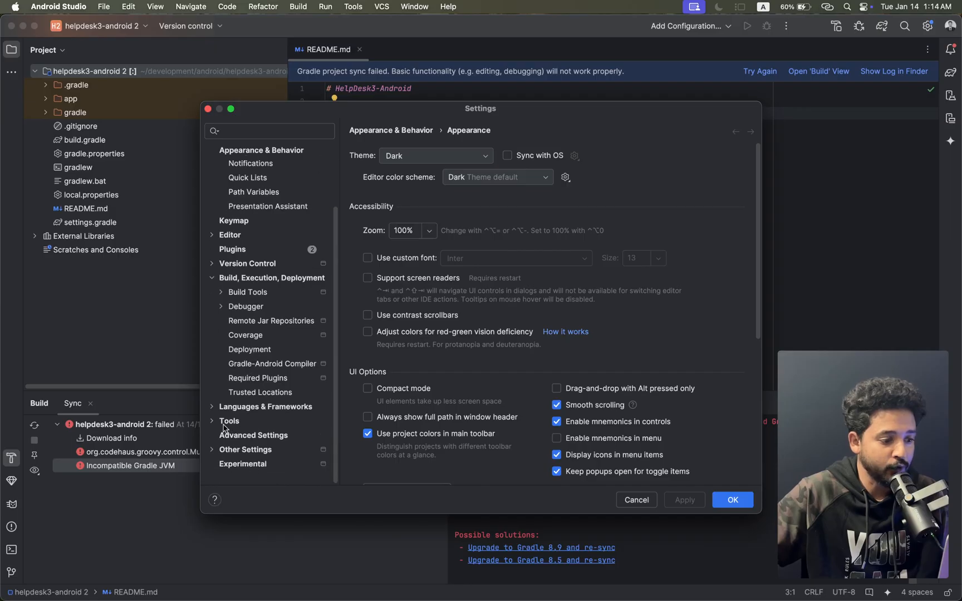
click(261, 150)
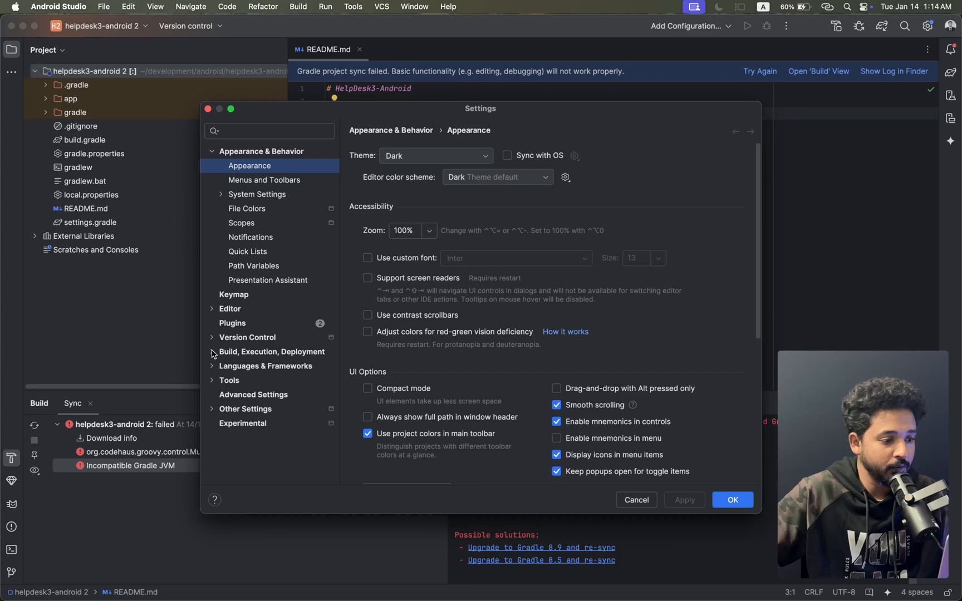
click(212, 351)
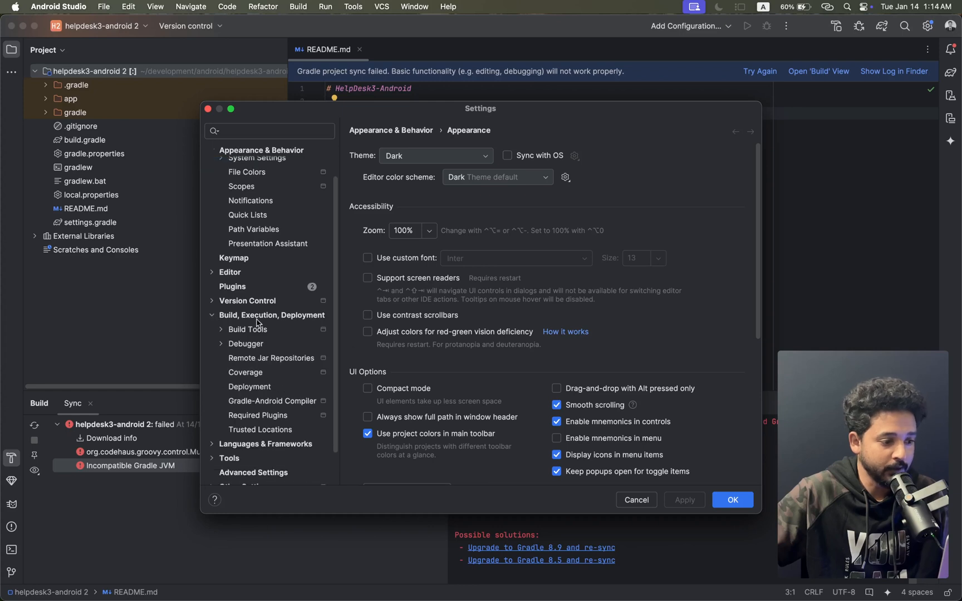
scroll(down, 3)
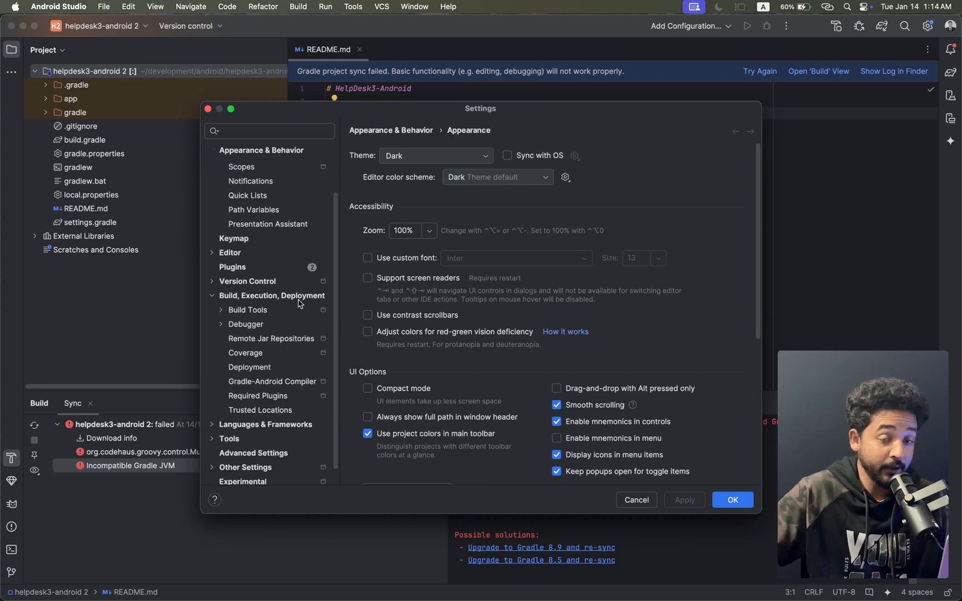
click(221, 310)
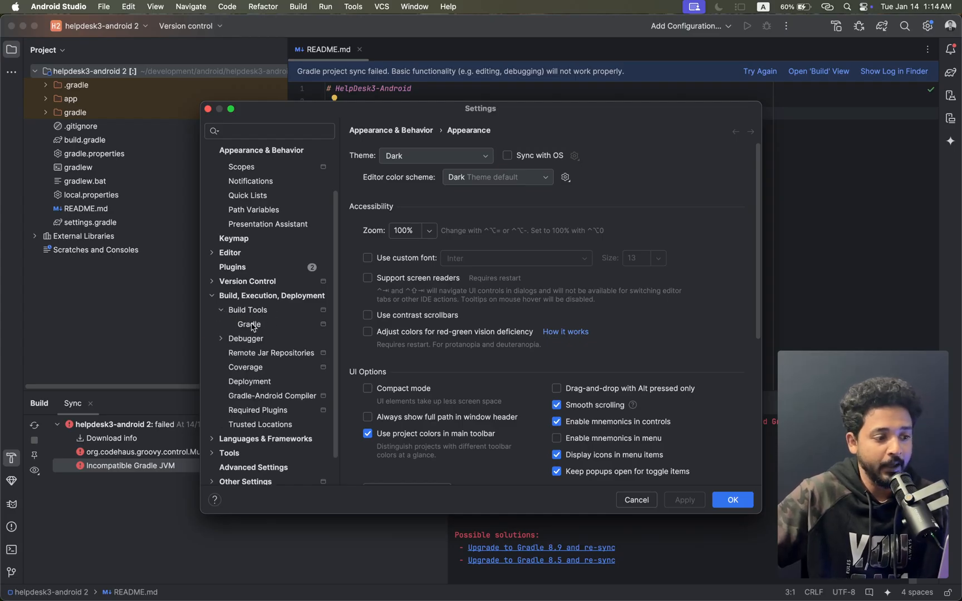
click(249, 324)
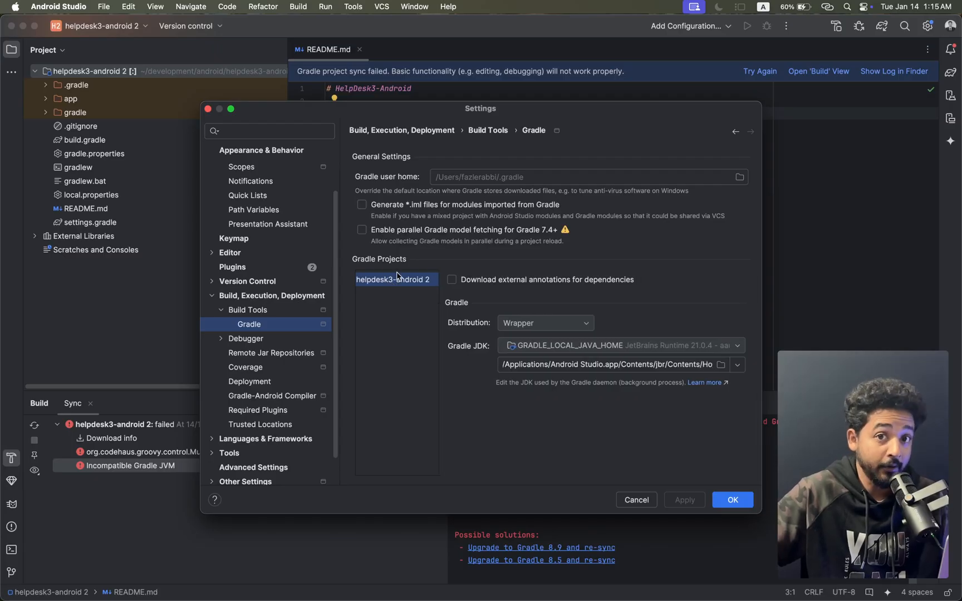
mouse_move(662, 318)
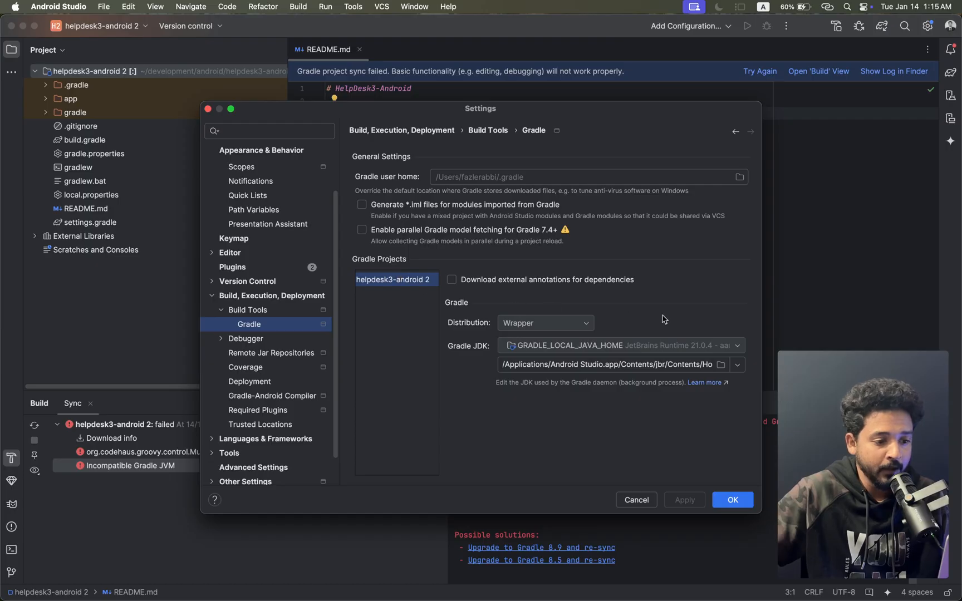
Return Gradle distribution from Local installation to Wrapper and list the available Gradle JDKs
click(545, 322)
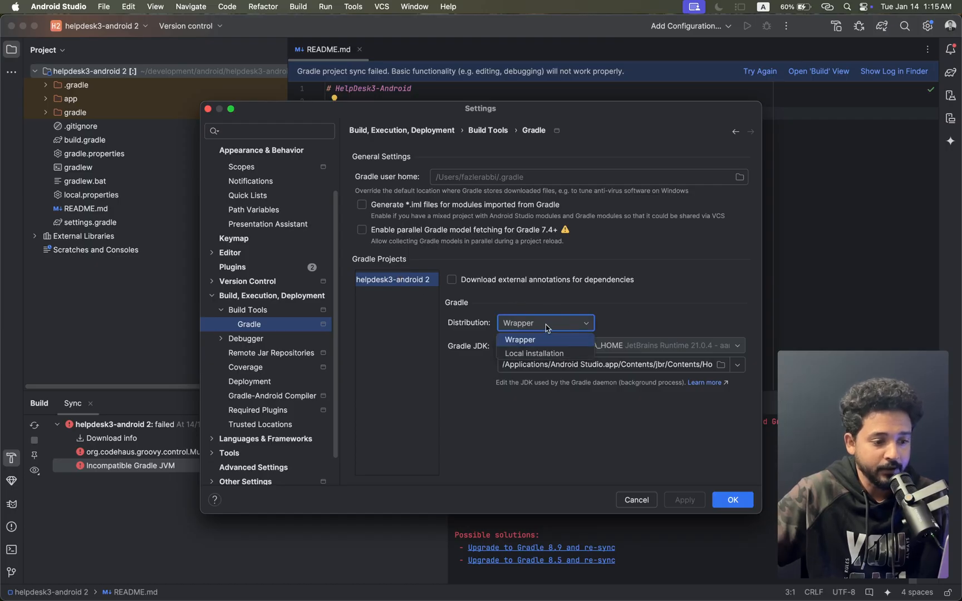
mouse_move(539, 352)
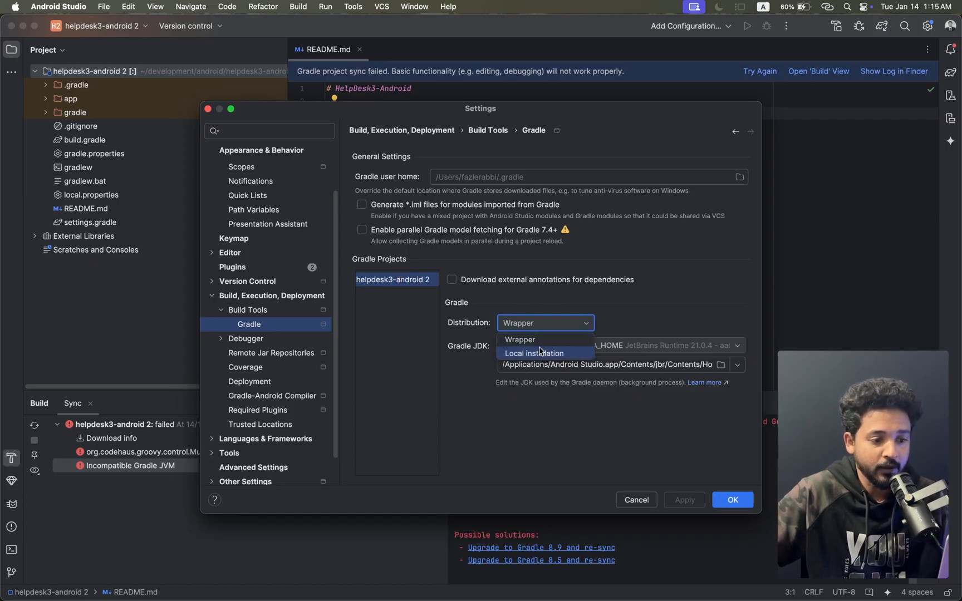
click(533, 354)
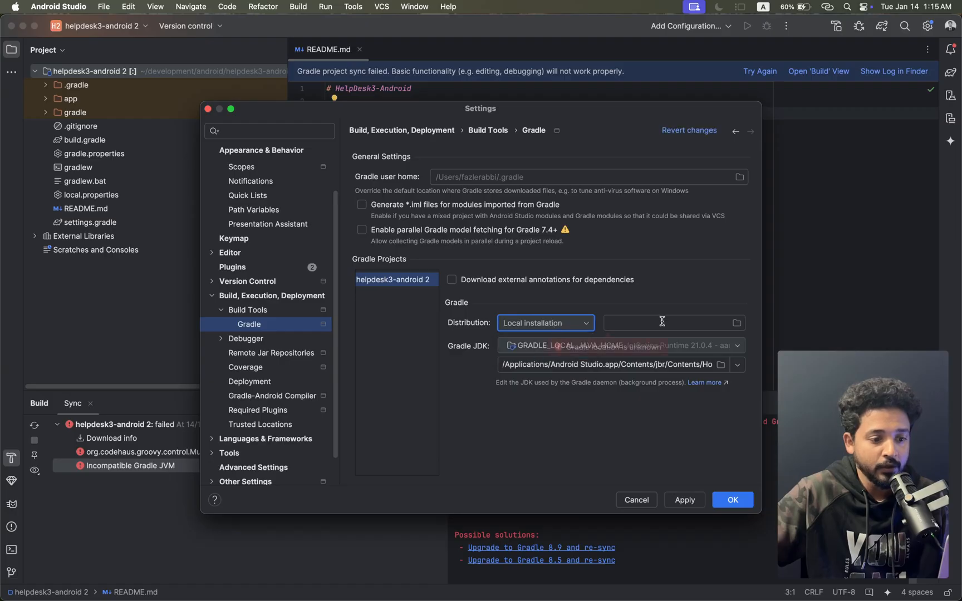
click(671, 323)
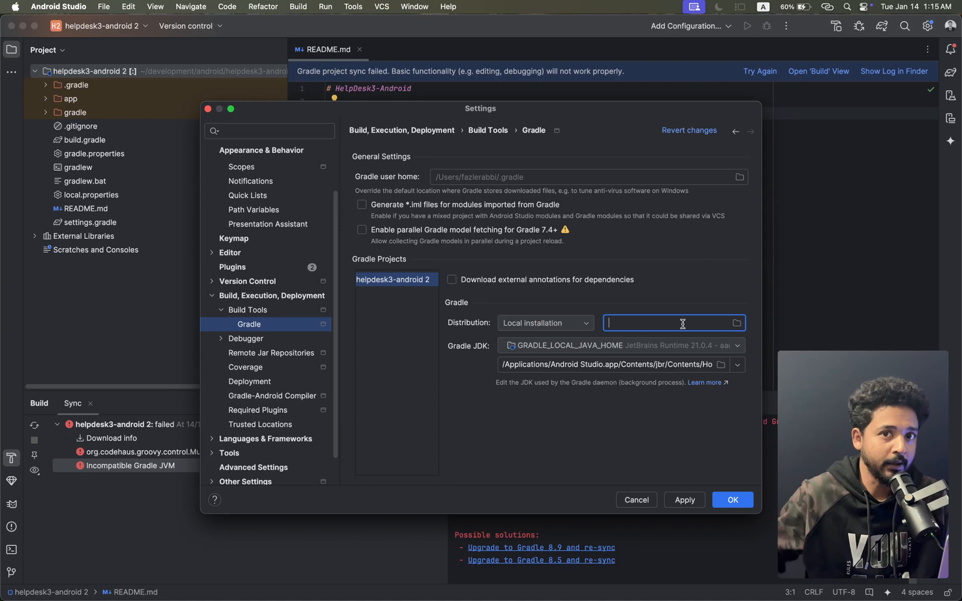
click(545, 323)
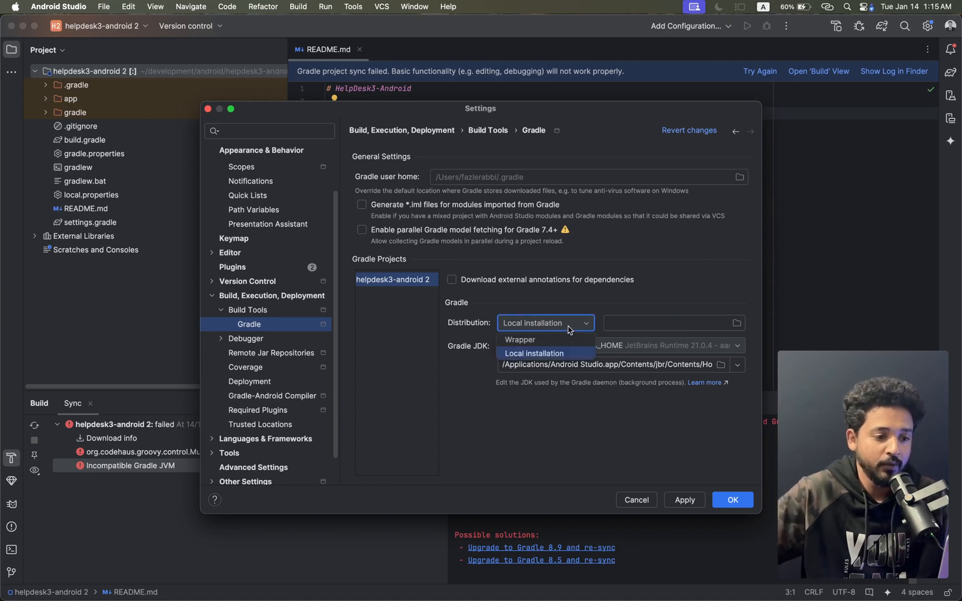
click(520, 340)
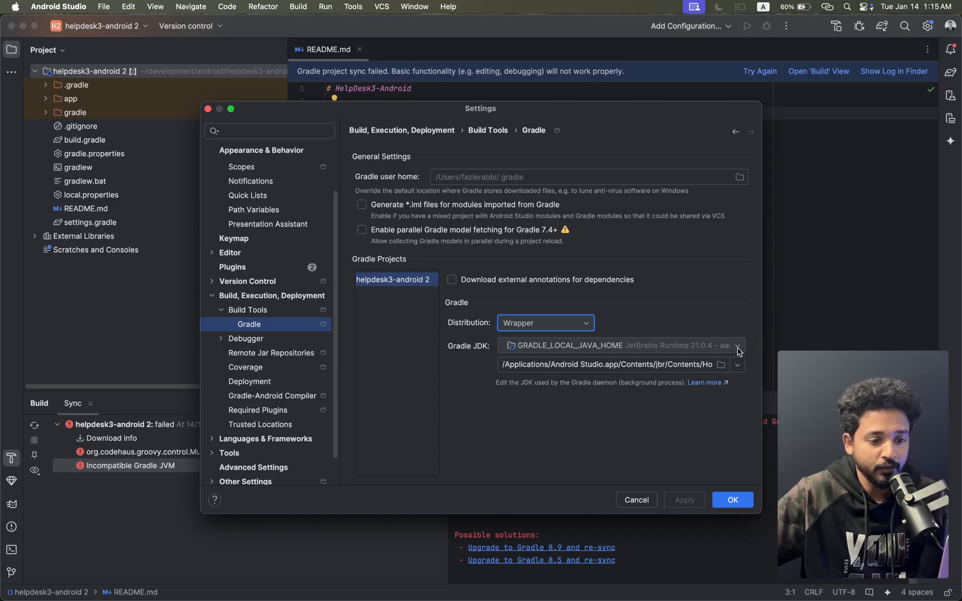
click(737, 345)
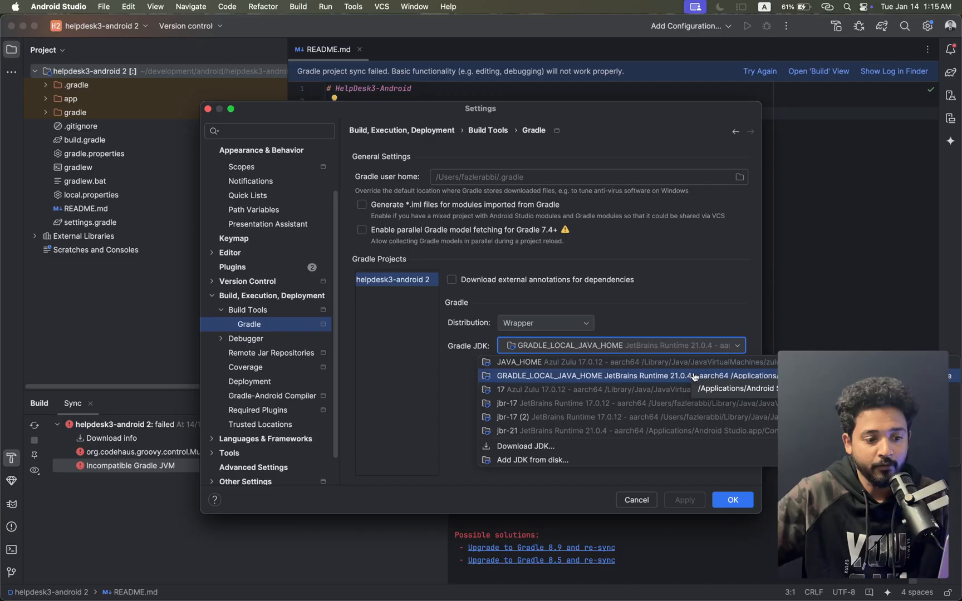
mouse_move(552, 403)
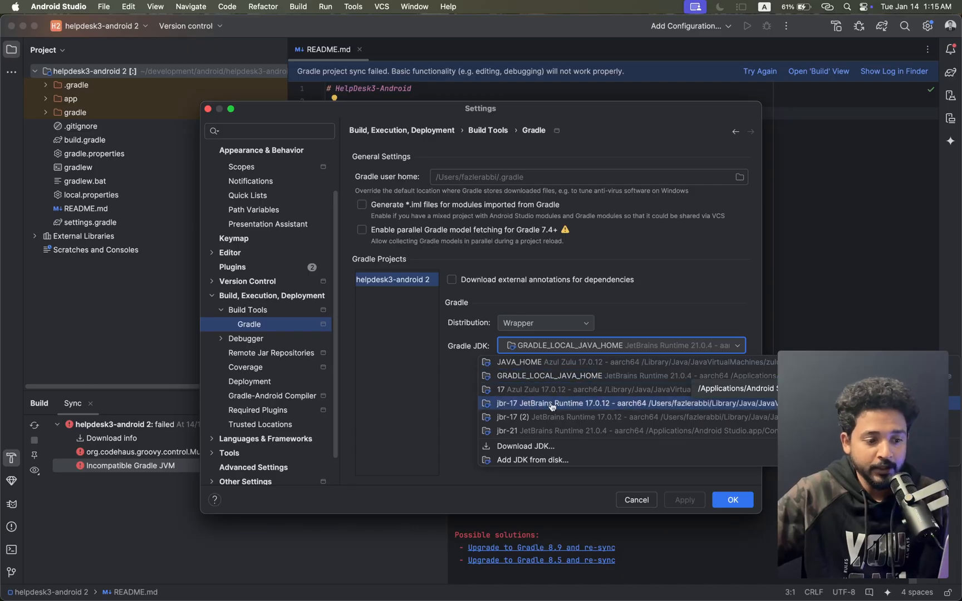
mouse_move(658, 424)
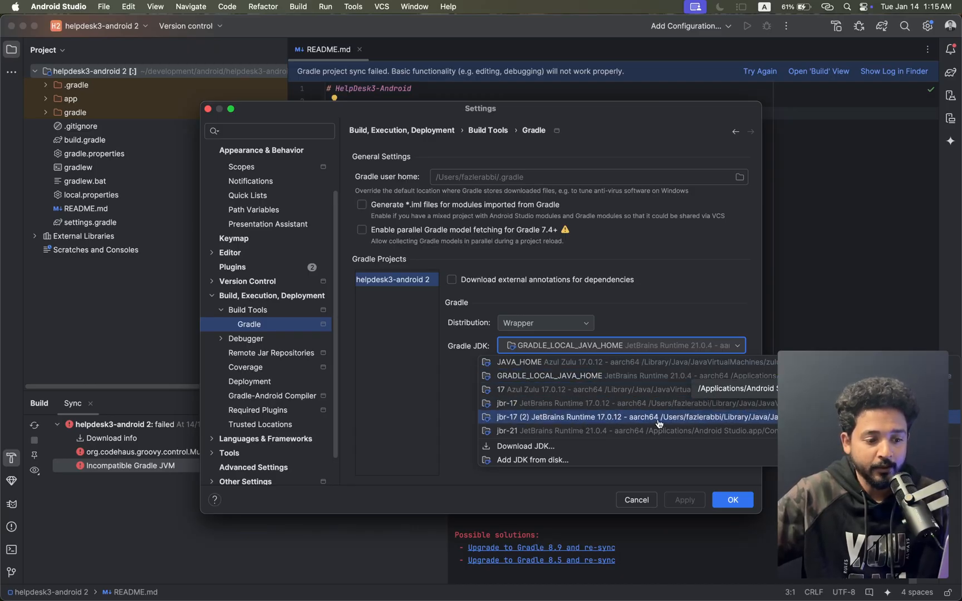
mouse_move(531, 459)
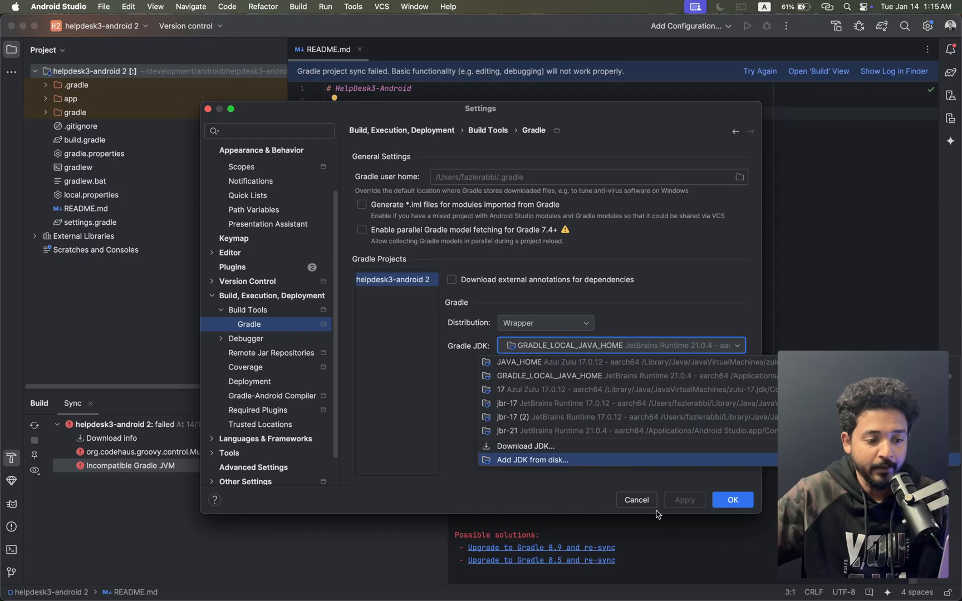
mouse_move(578, 451)
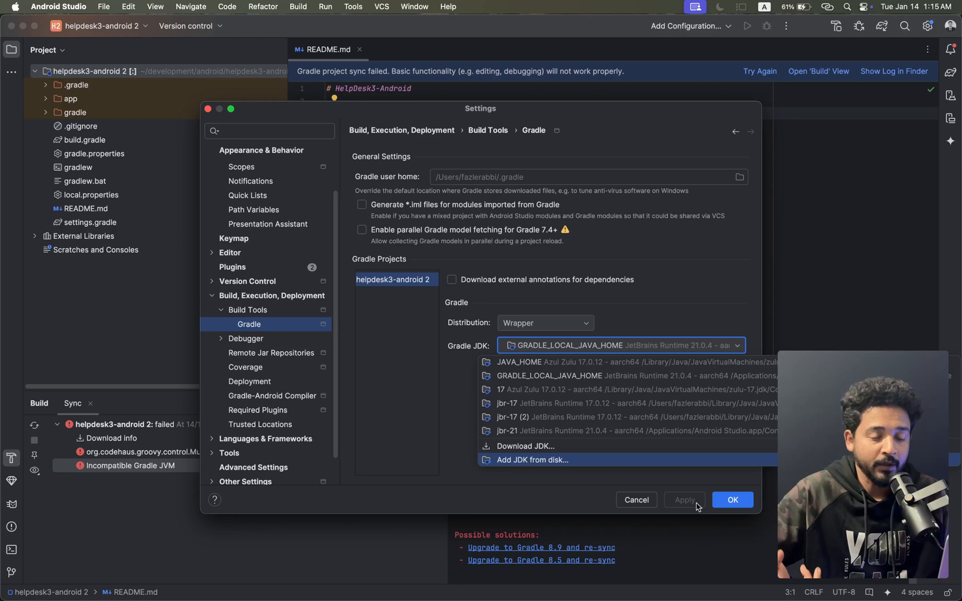
Set the Gradle JDK to jbr-17 (2) and apply the change
click(546, 376)
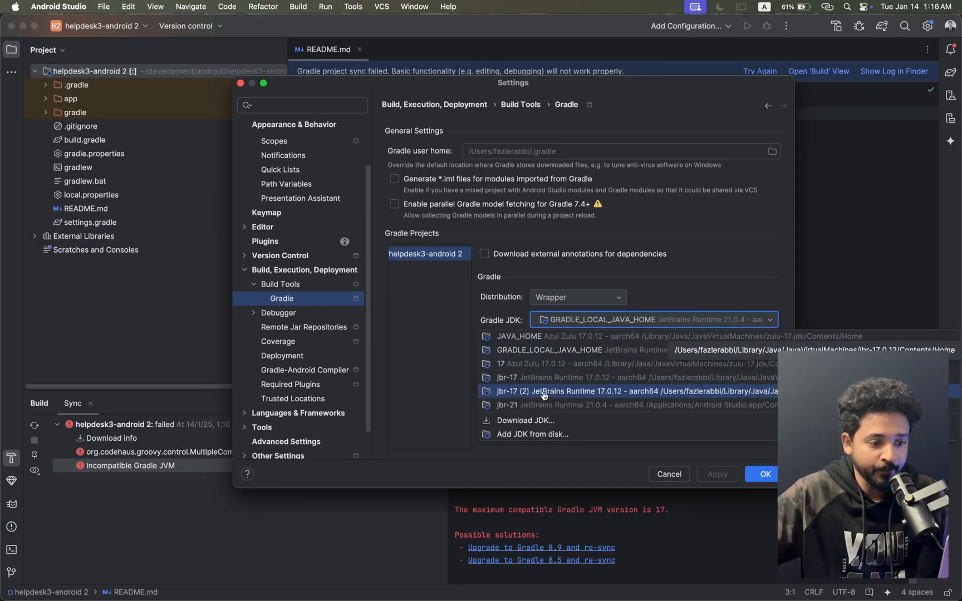
mouse_move(512, 396)
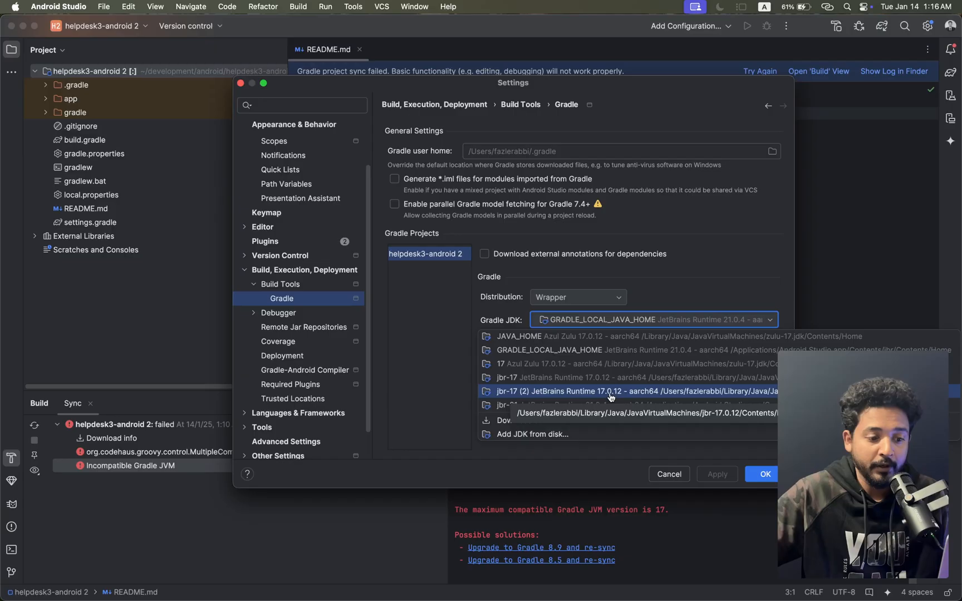
mouse_move(625, 396)
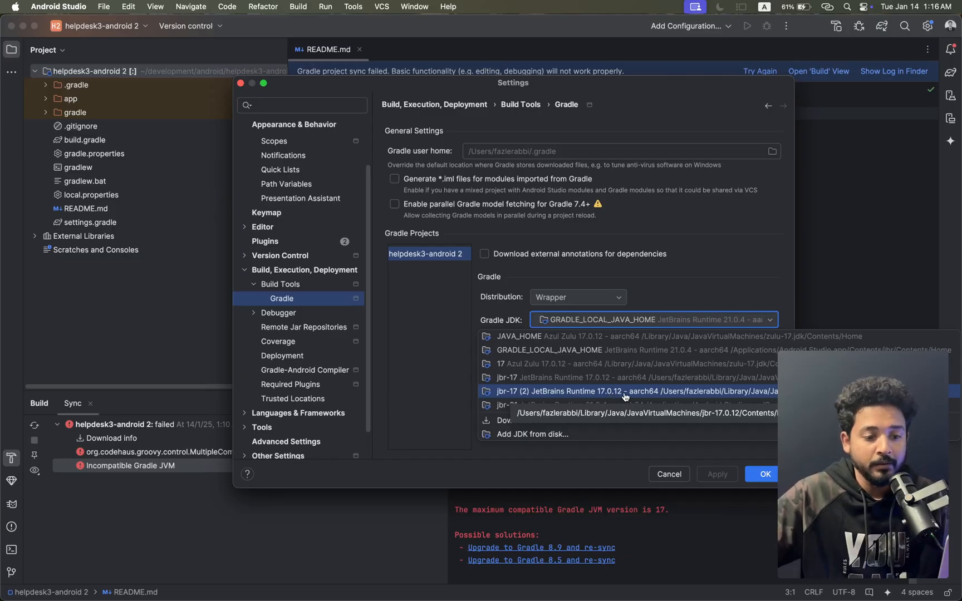
click(625, 391)
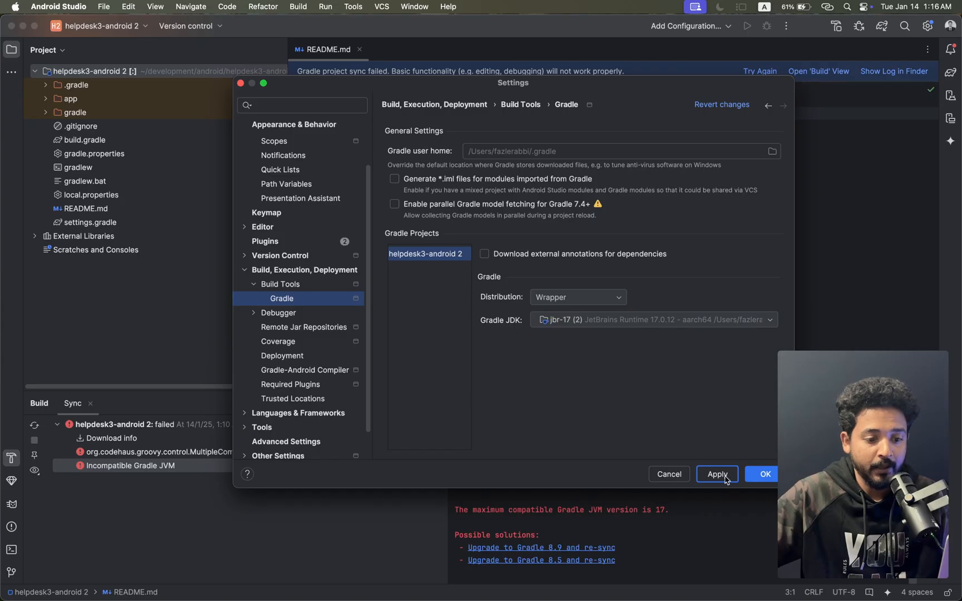
click(761, 474)
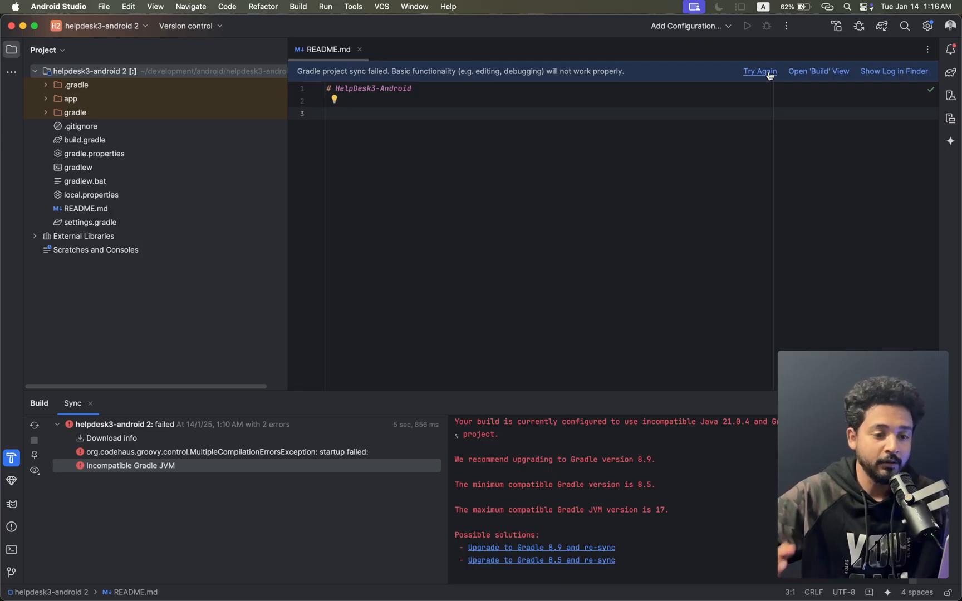
Retry the failed Gradle project sync from the sync-failed banner
click(759, 71)
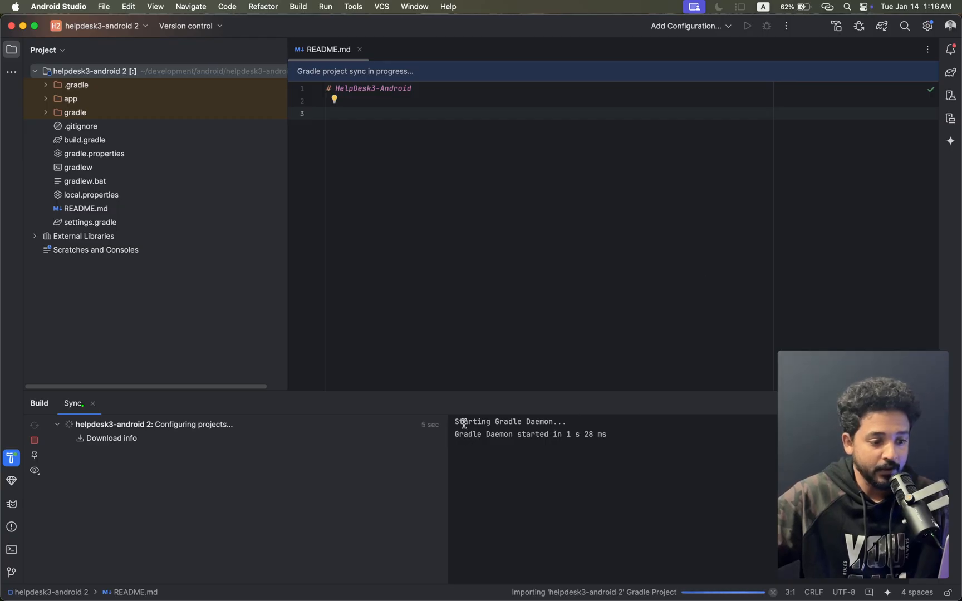
double_click(503, 421)
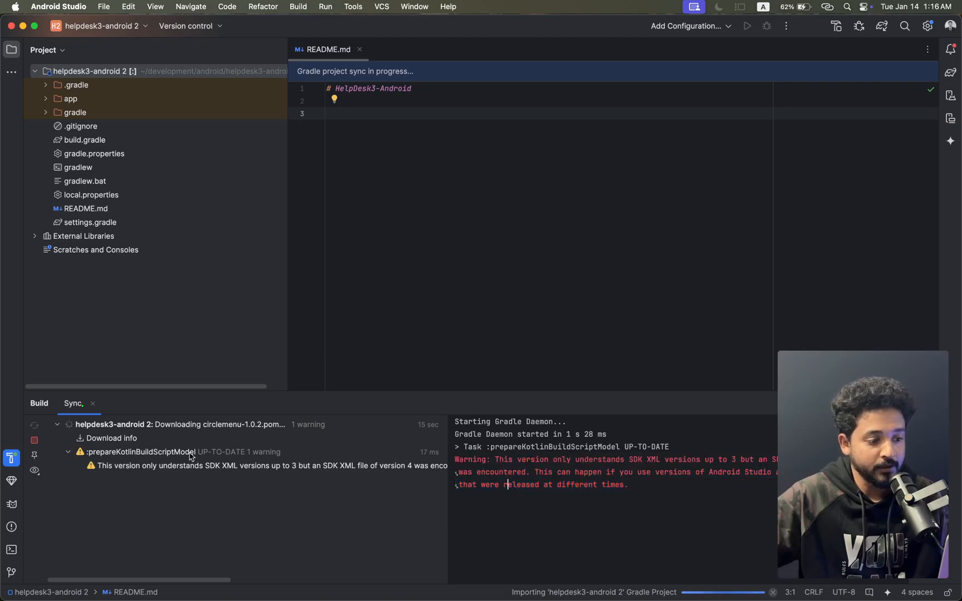
mouse_move(302, 446)
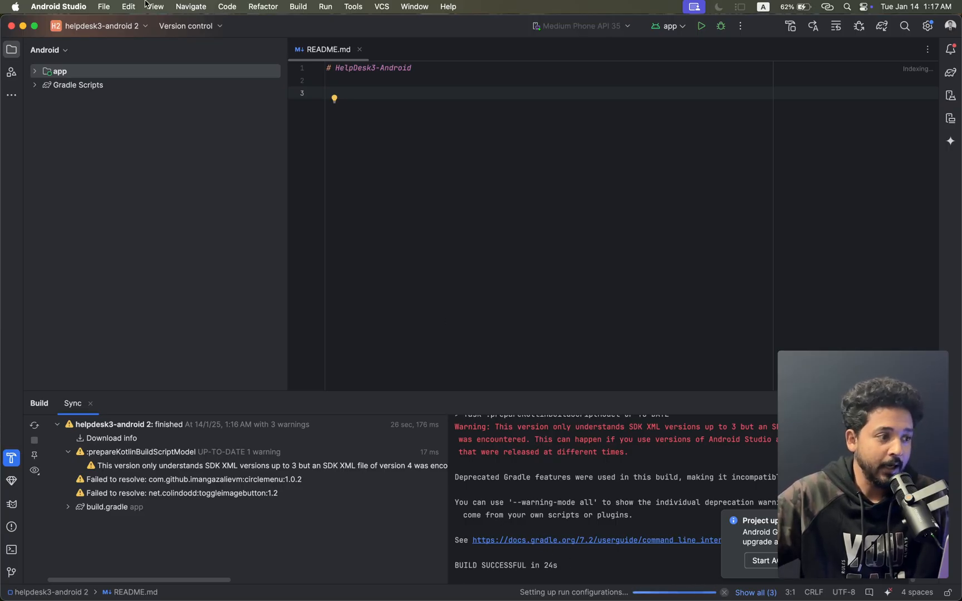
Reopen the Gradle settings and list the available Gradle JDKs
click(58, 7)
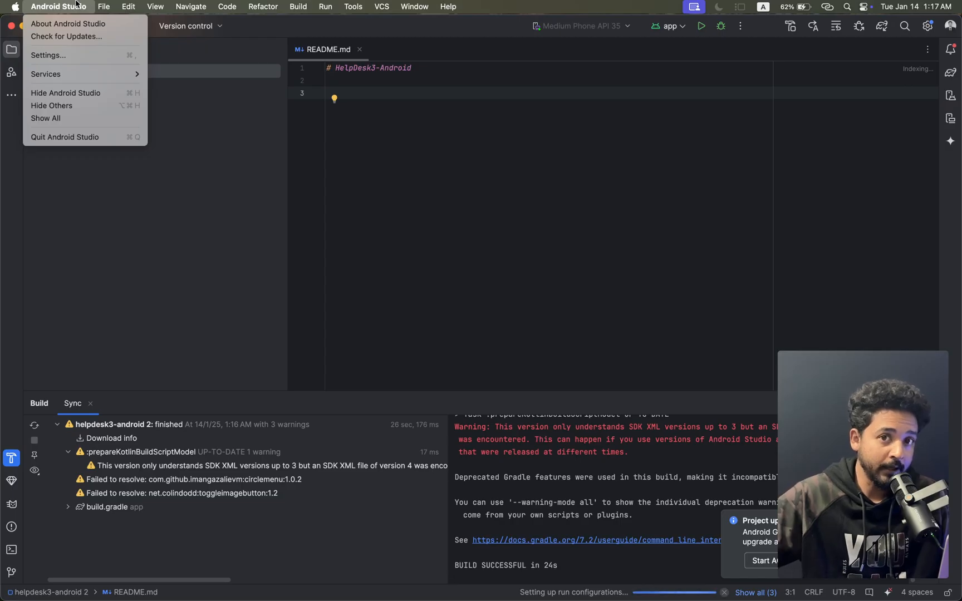
mouse_move(56, 66)
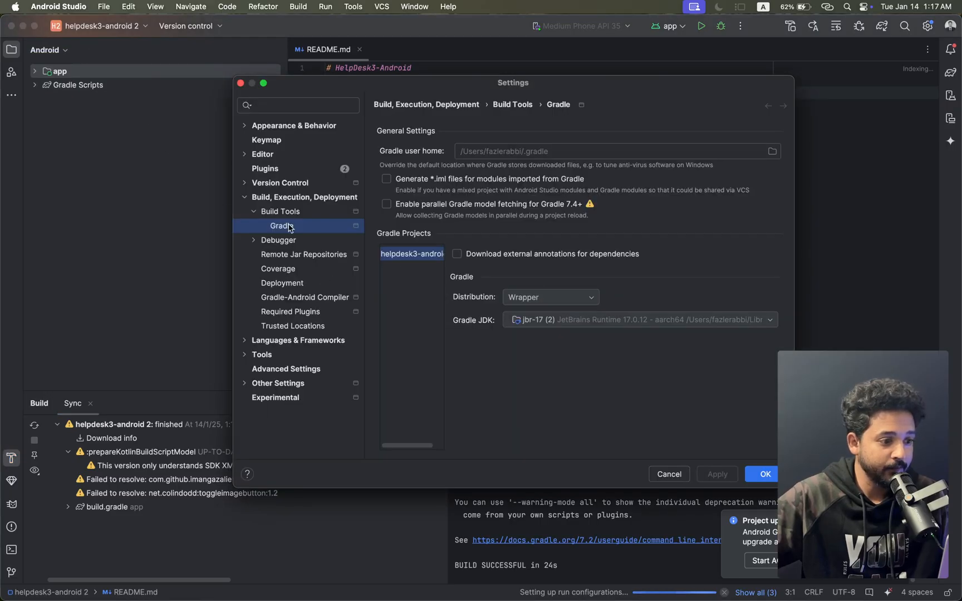
mouse_move(770, 325)
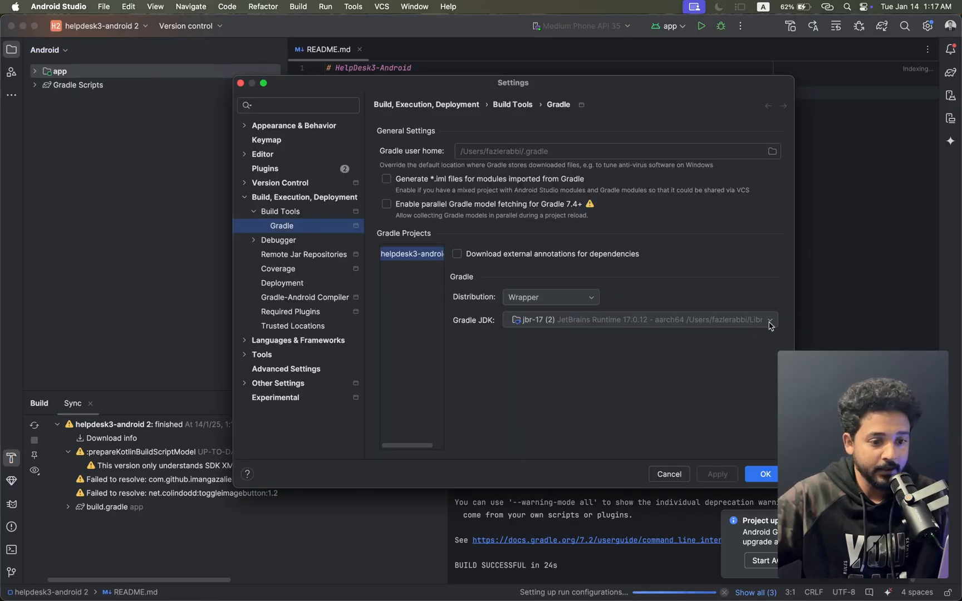
click(768, 319)
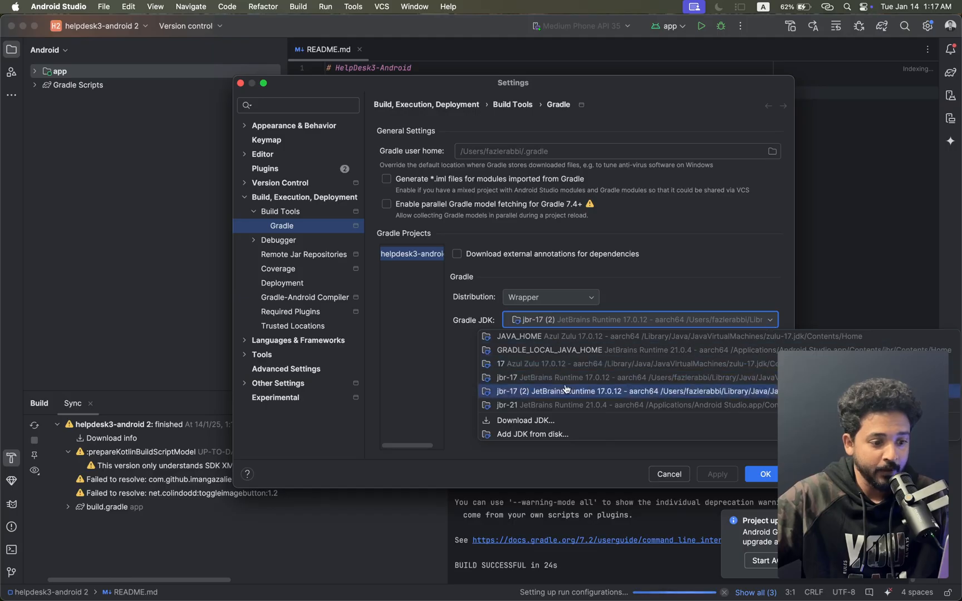
mouse_move(553, 420)
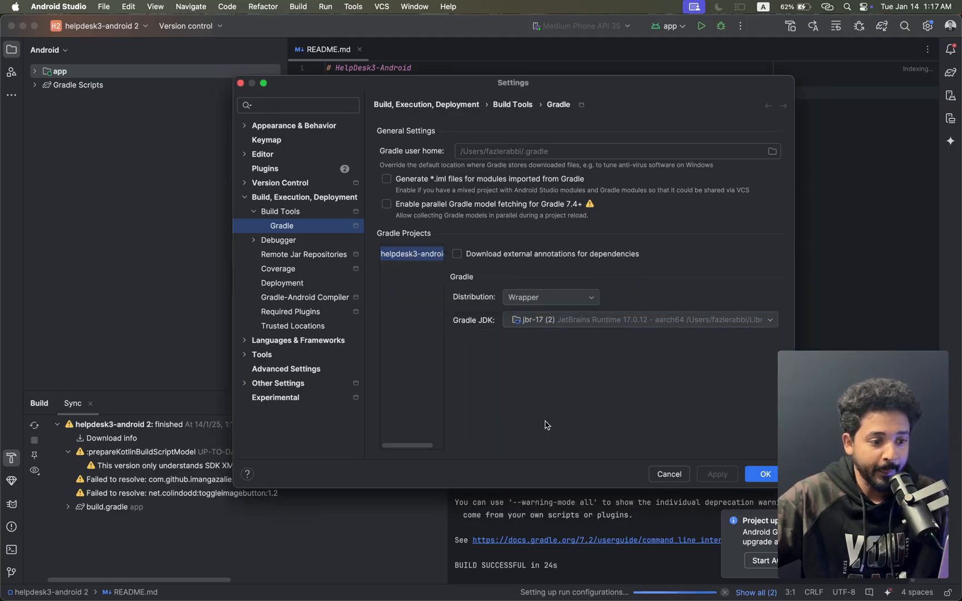
Download JetBrains Runtime 17.0.12 through the Download JDK dialog
click(768, 319)
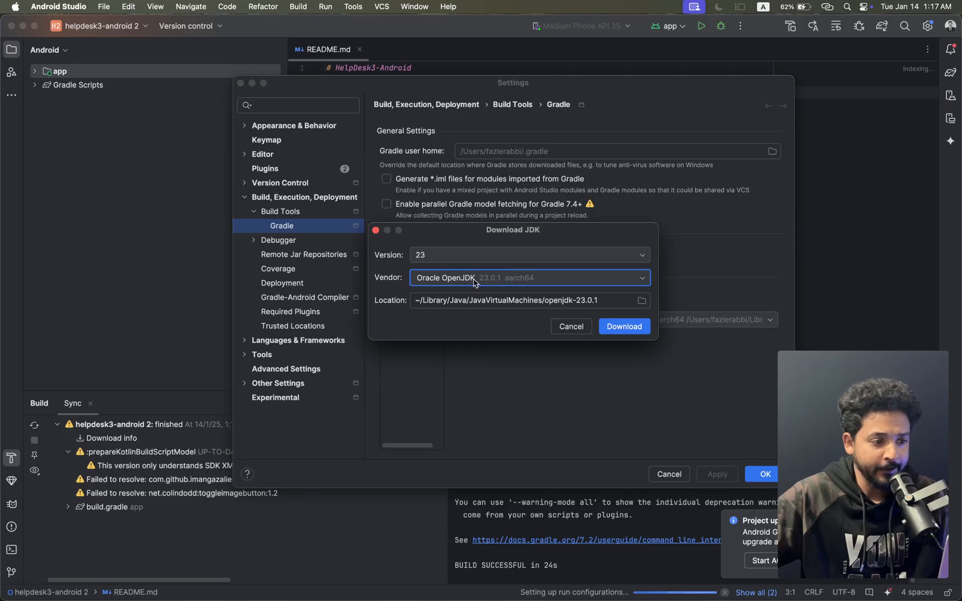
mouse_move(643, 281)
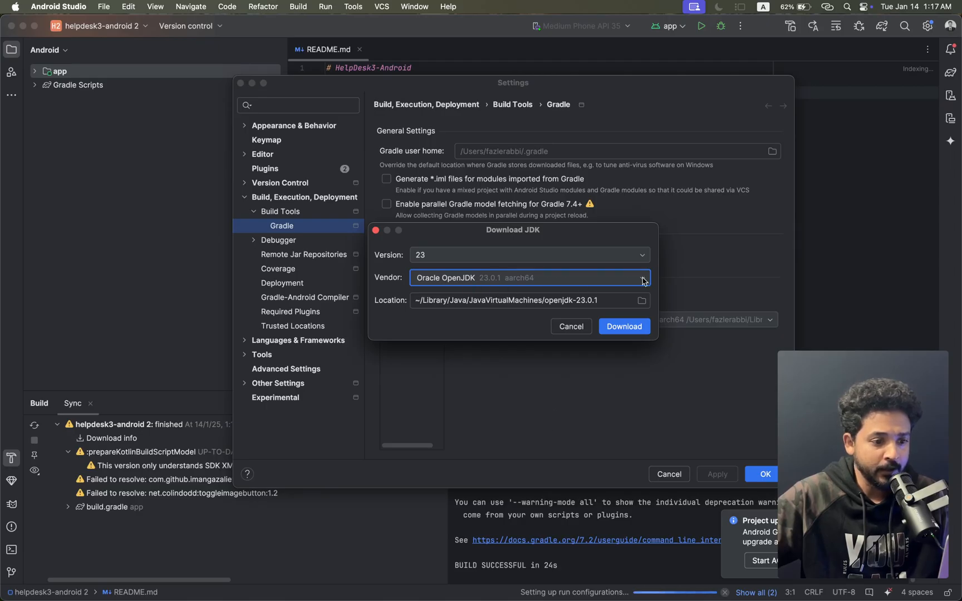
mouse_move(636, 283)
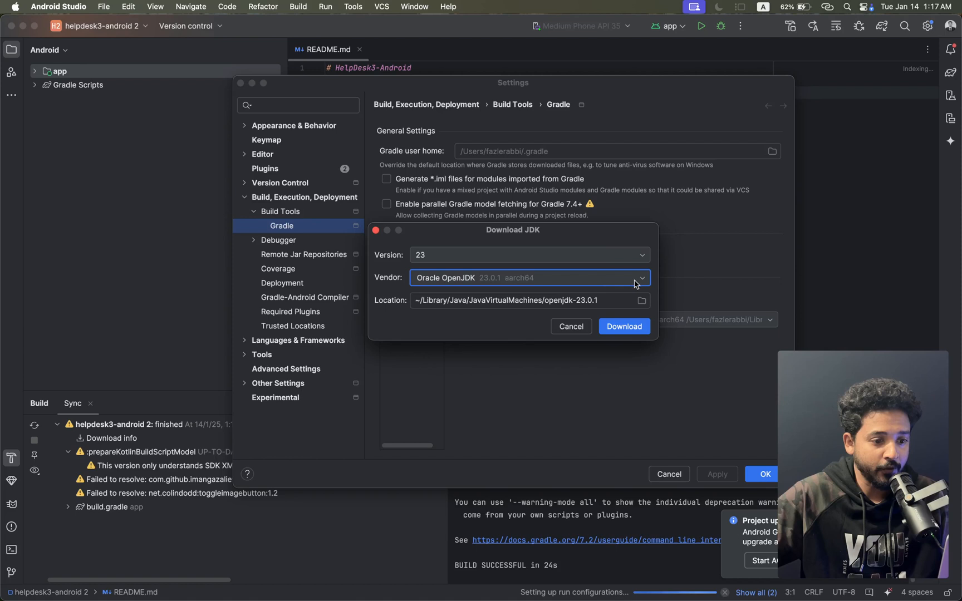
click(640, 277)
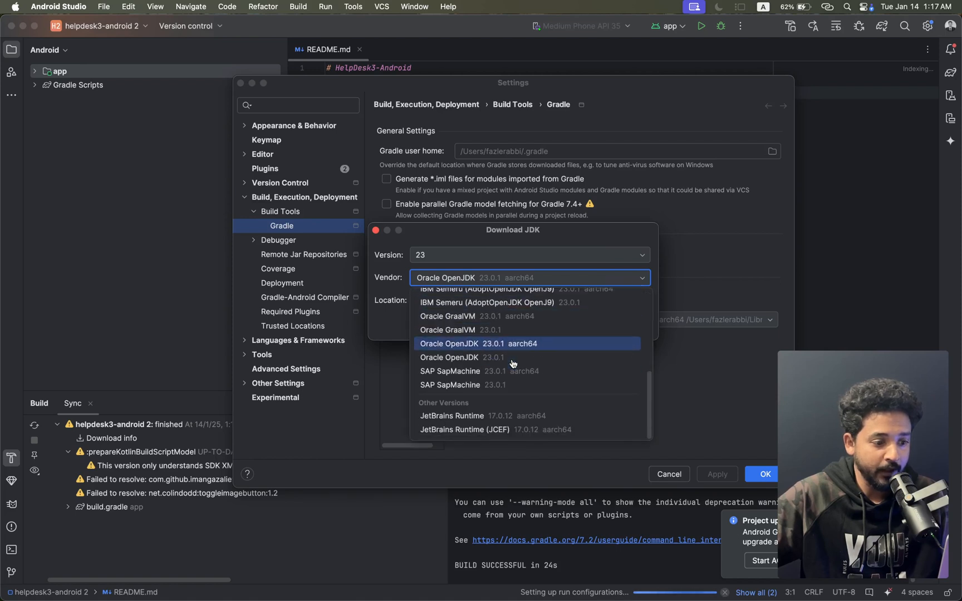
mouse_move(468, 415)
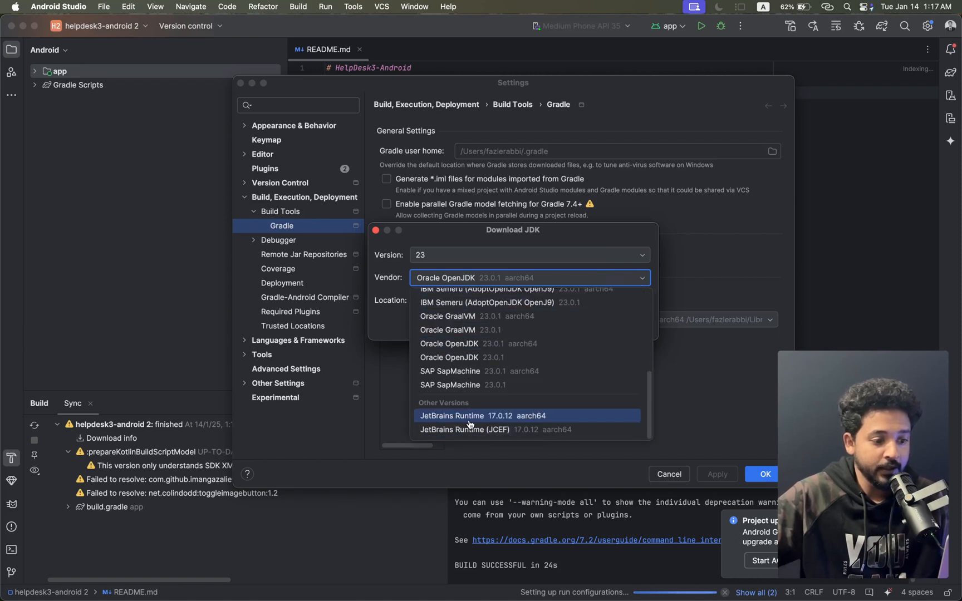
mouse_move(472, 423)
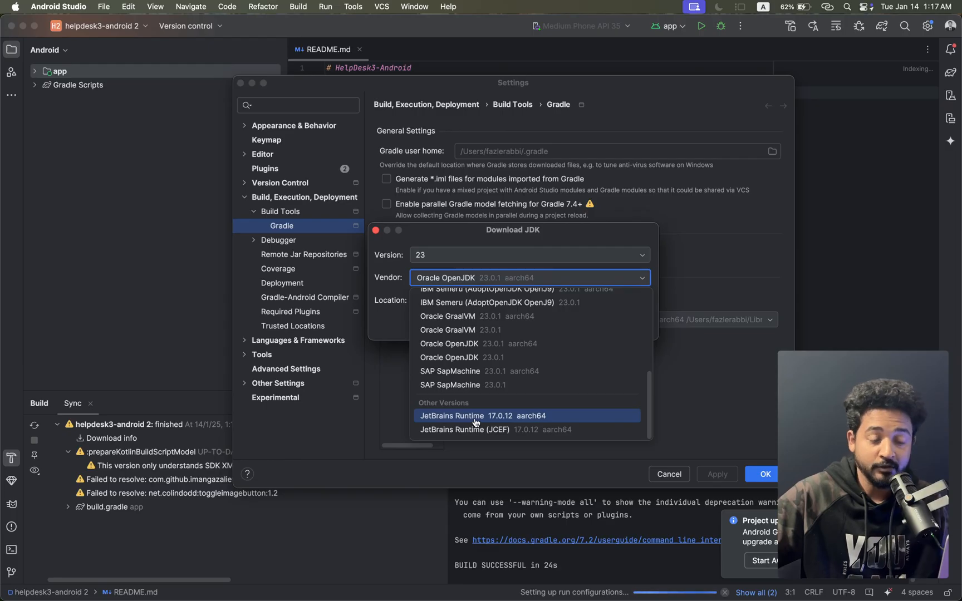
mouse_move(516, 422)
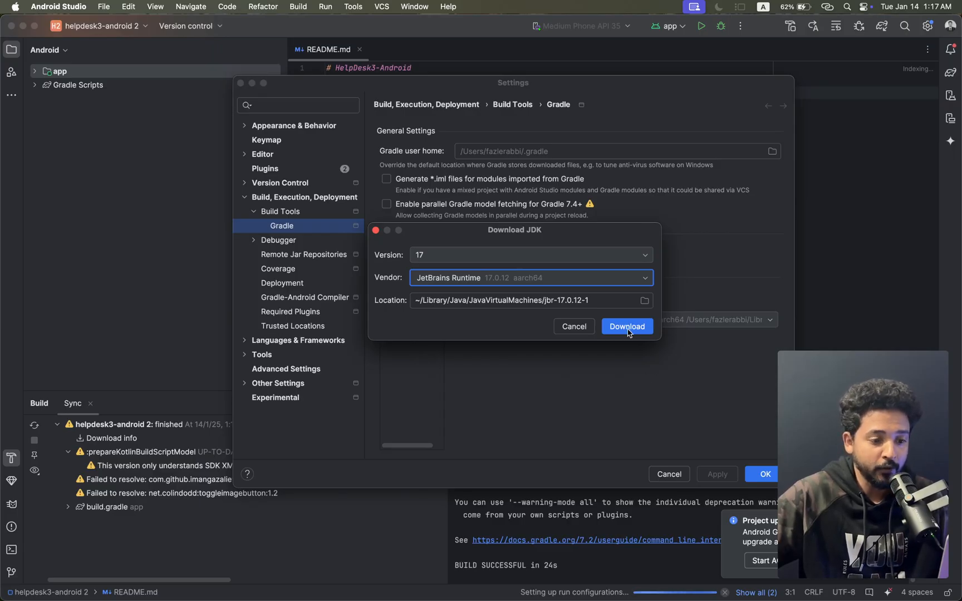
click(626, 326)
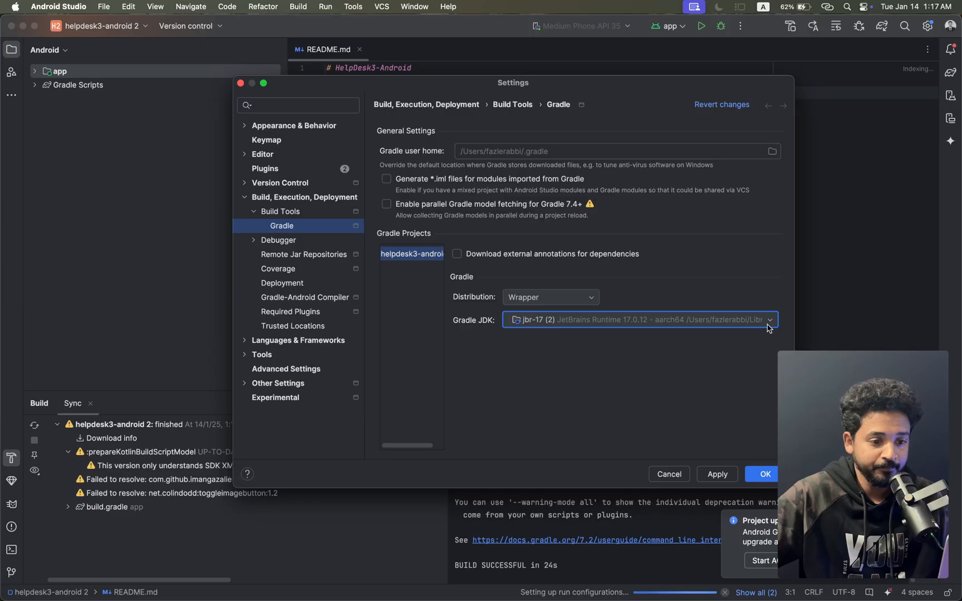
Reselect jbr-17 (2) as the Gradle JDK and confirm with OK
click(769, 320)
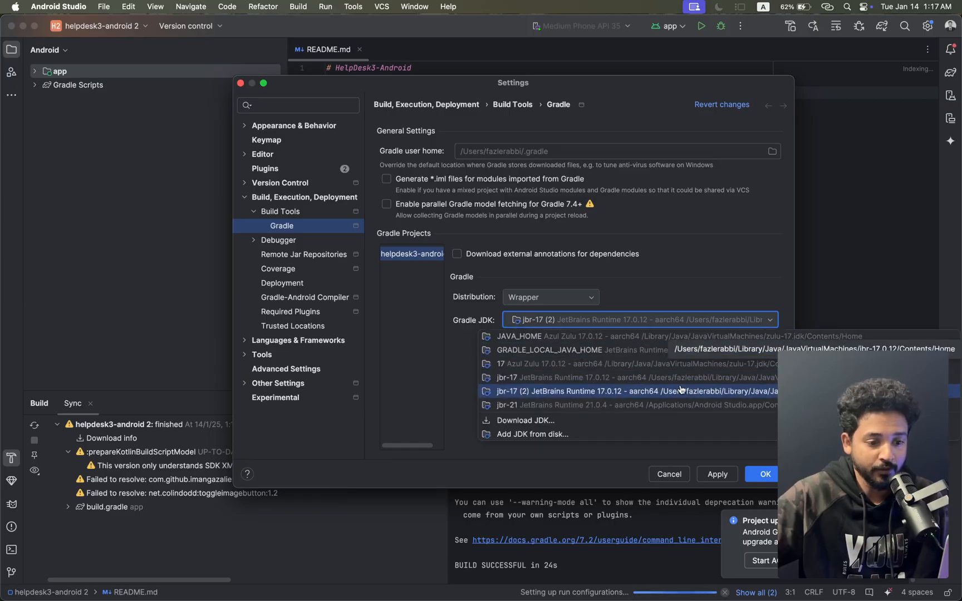
click(625, 391)
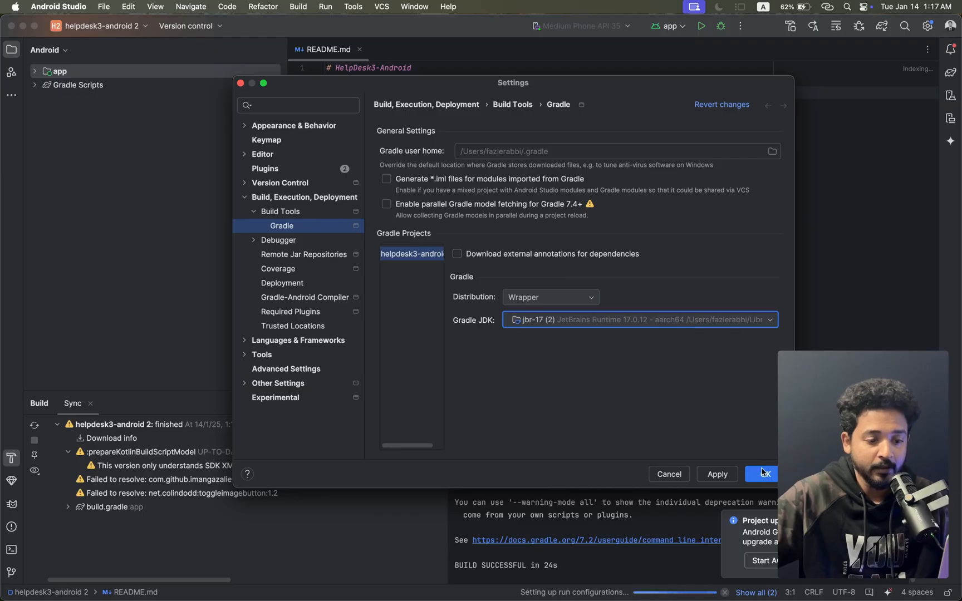
click(761, 473)
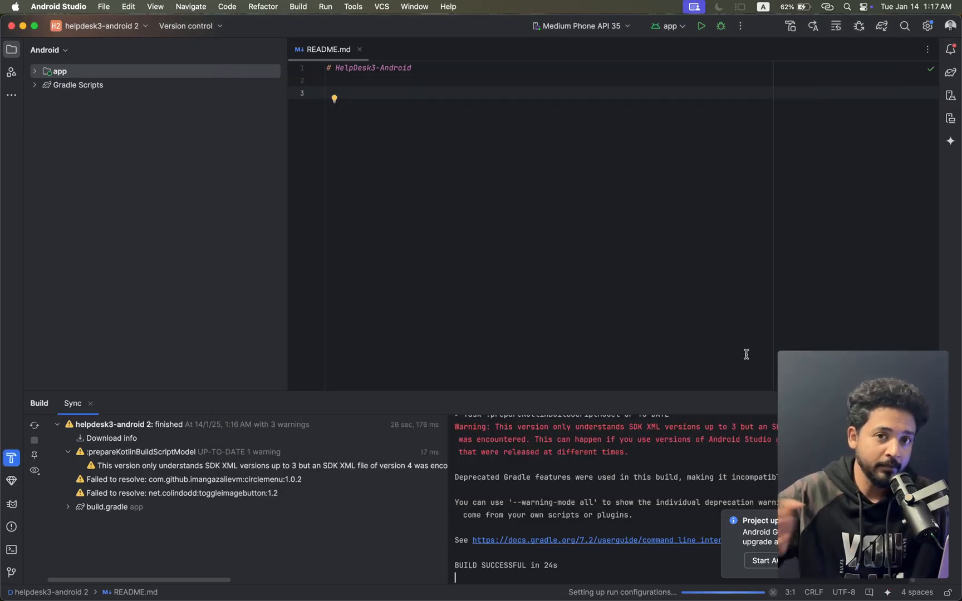